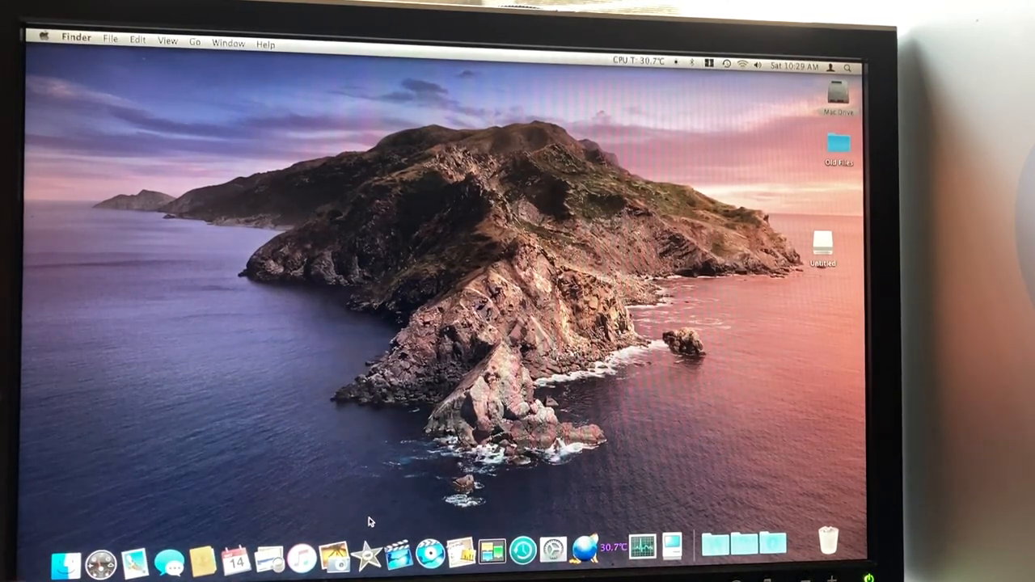
{"action": "mouse_move", "coordinate": [461, 558]}
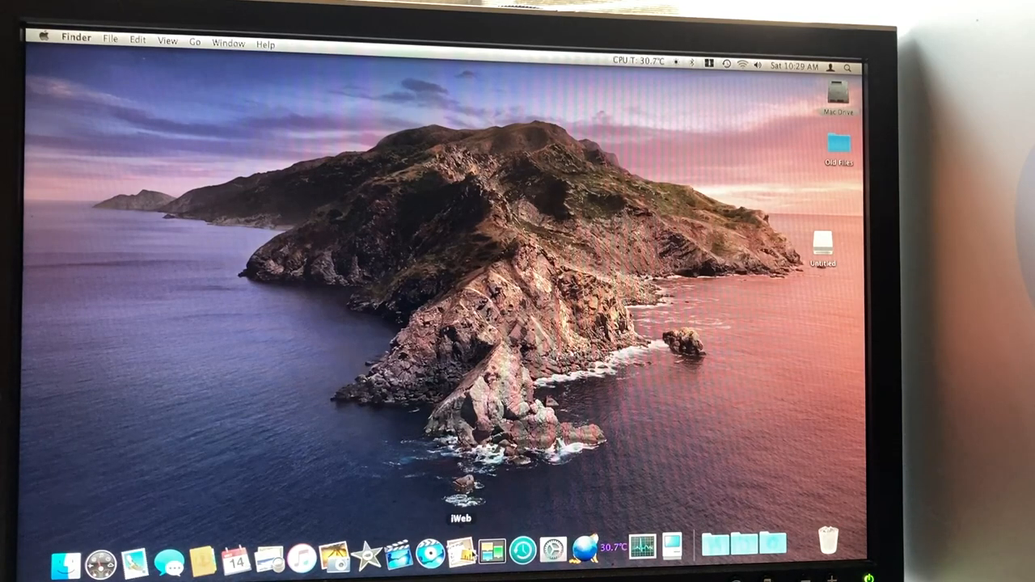
Launch iWeb from the Dock to work on the EthanReimann.com site.
{"action": "left_click", "coordinate": [461, 553]}
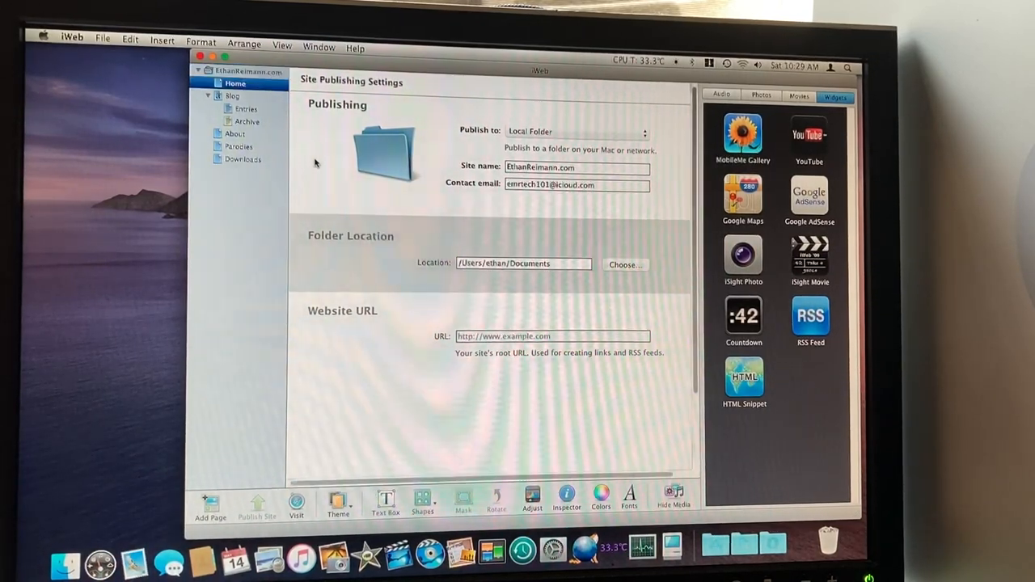
Show the Home page and inspect its site title, dismissing the widget list.
{"action": "left_click", "coordinate": [234, 82]}
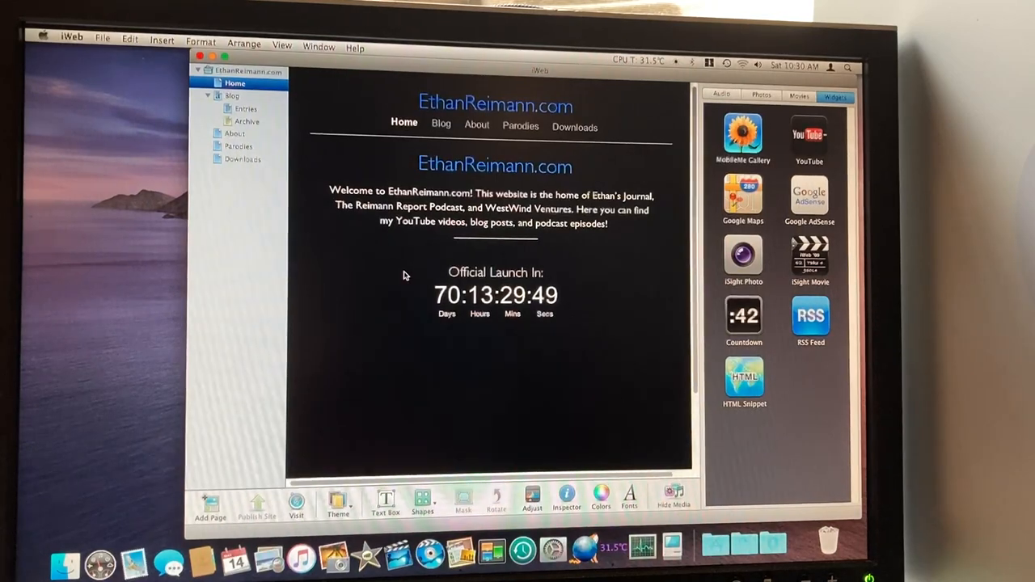
{"action": "mouse_move", "coordinate": [429, 152]}
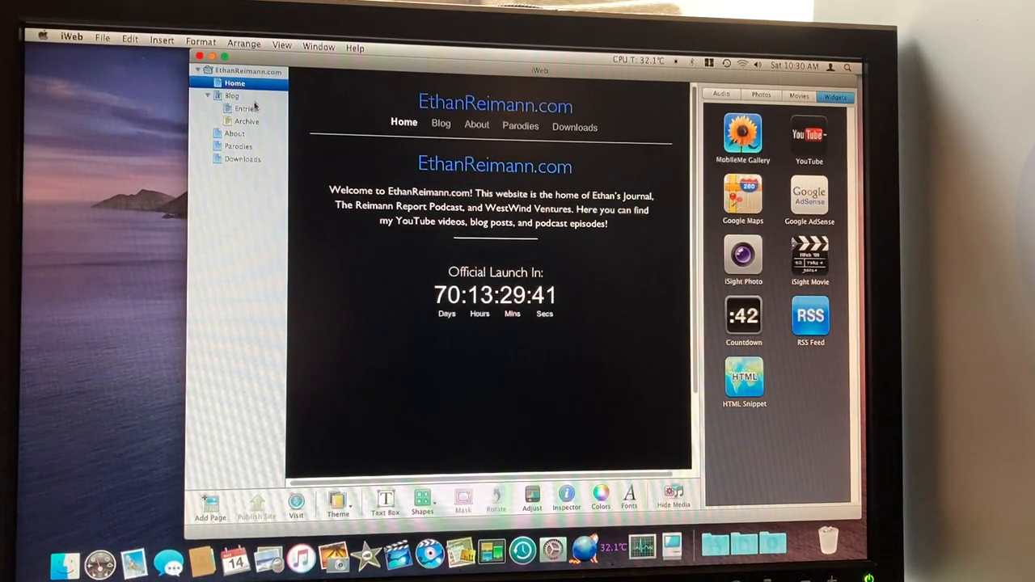
{"action": "left_click", "coordinate": [495, 105]}
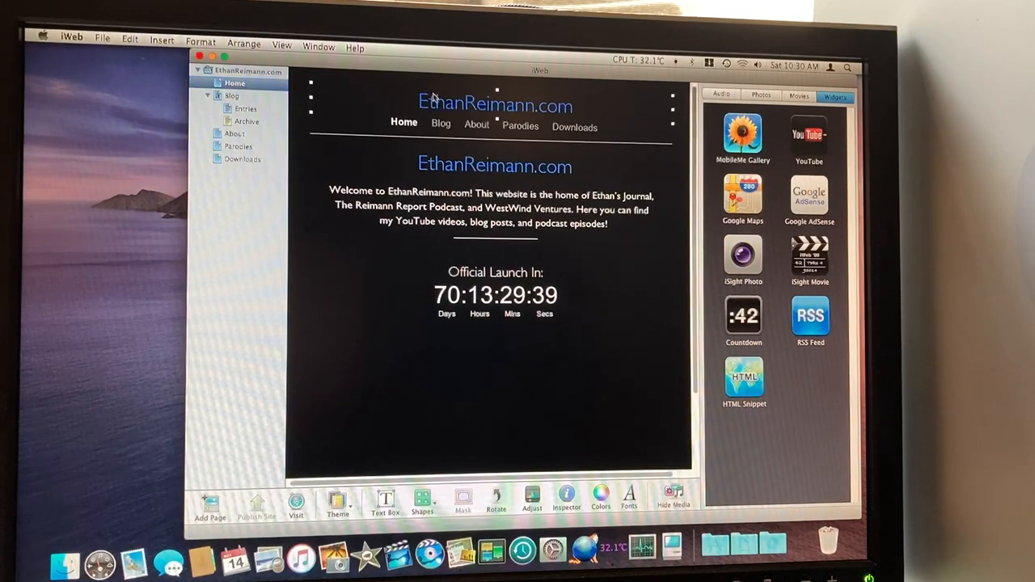
{"action": "left_click", "coordinate": [421, 498]}
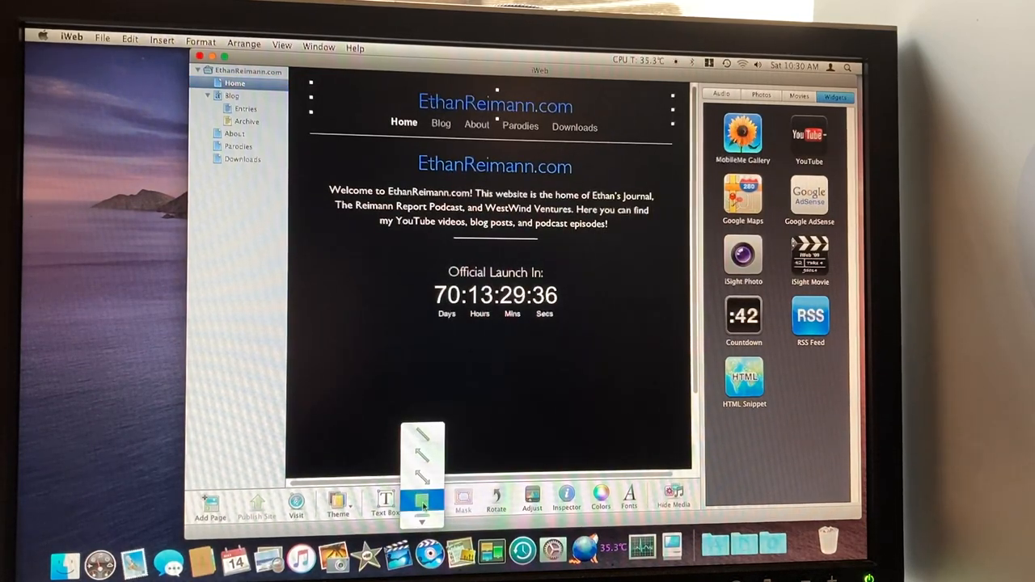
{"action": "left_click", "coordinate": [421, 498]}
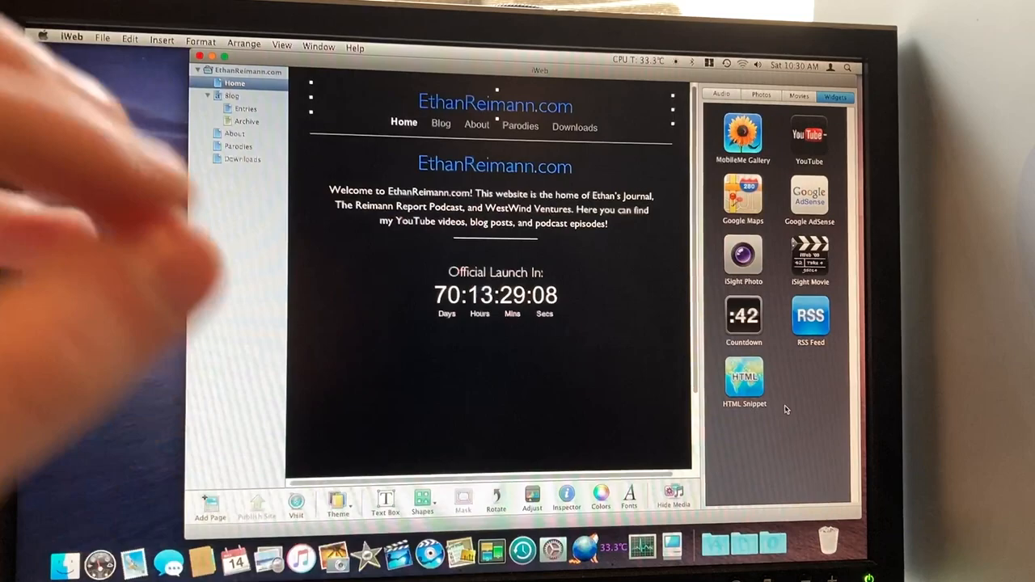
{"action": "mouse_move", "coordinate": [793, 385]}
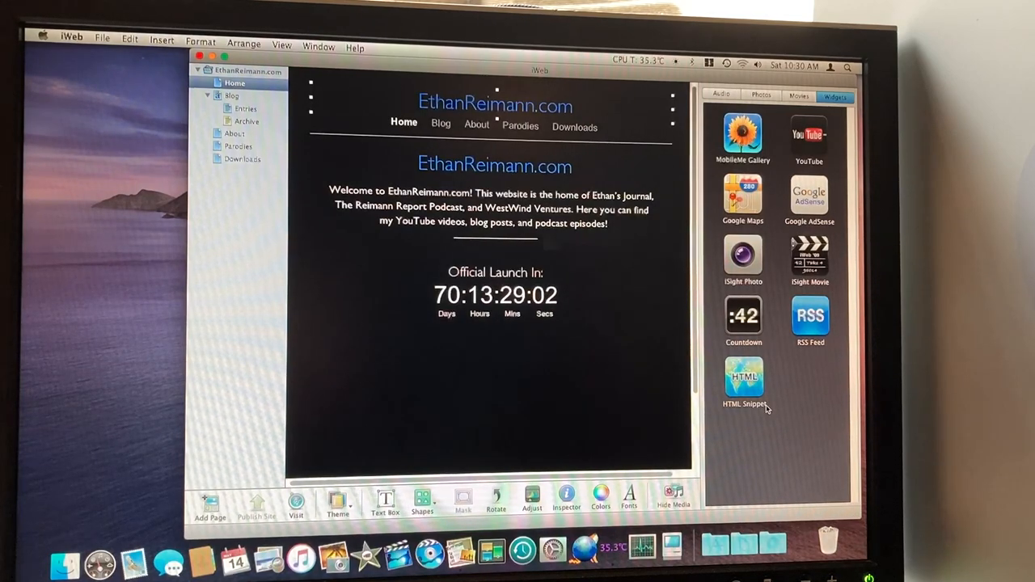
{"action": "mouse_move", "coordinate": [744, 380]}
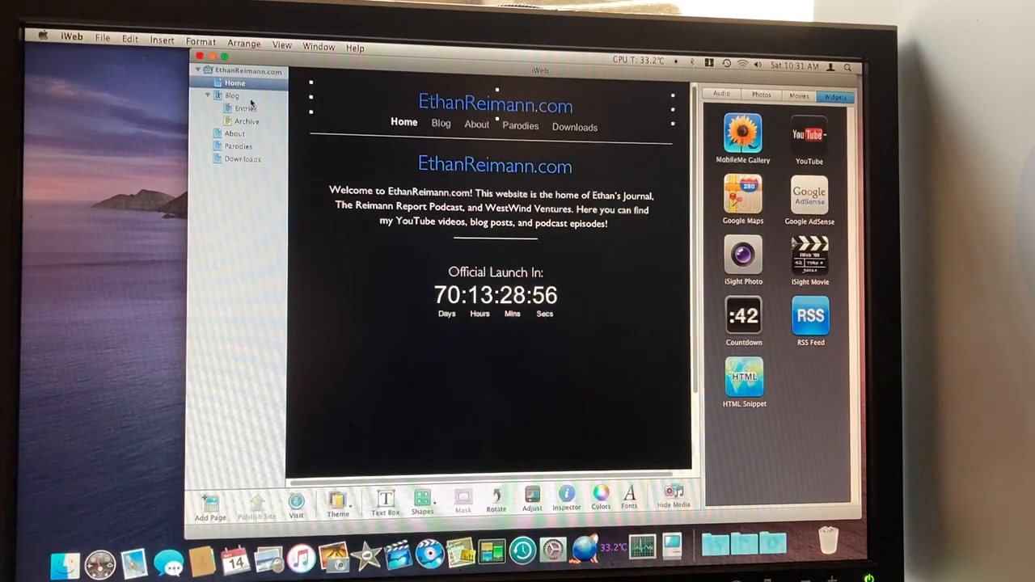
Review the site's publishing settings, then return to the Home page.
{"action": "left_click", "coordinate": [249, 71]}
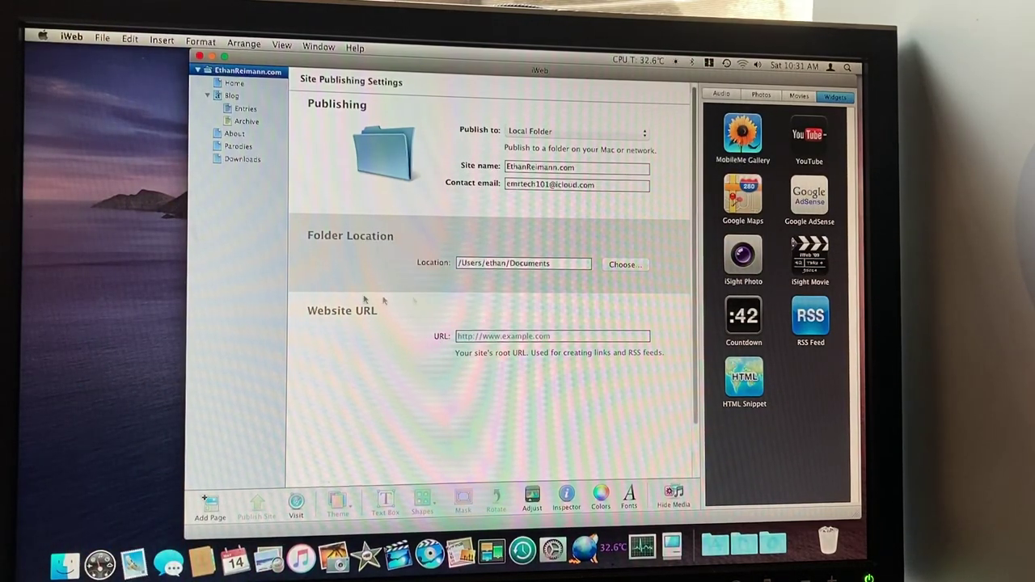
{"action": "left_click", "coordinate": [233, 85]}
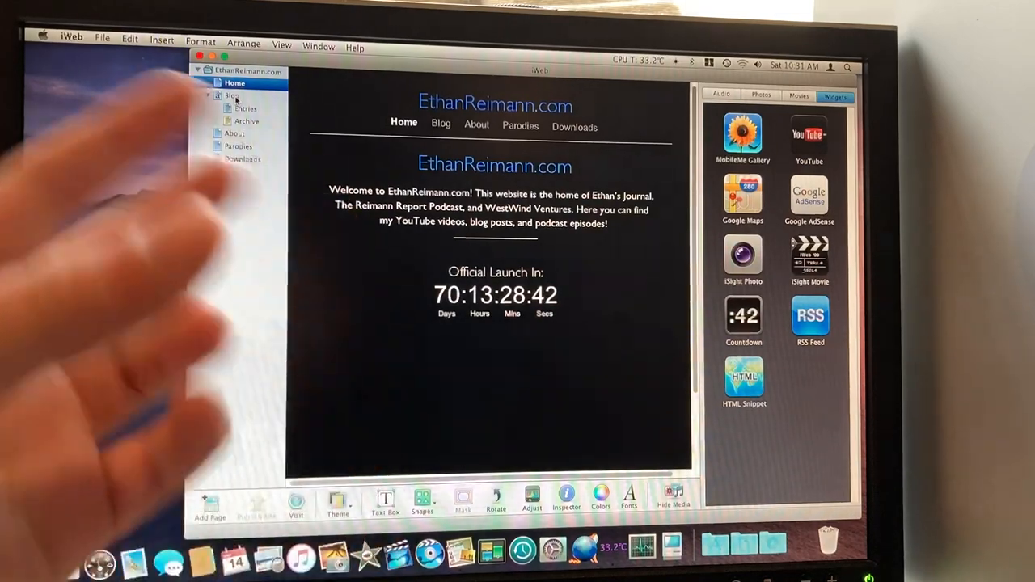
Review the Blog page, its Entries list and the Archive page.
{"action": "left_click", "coordinate": [233, 95]}
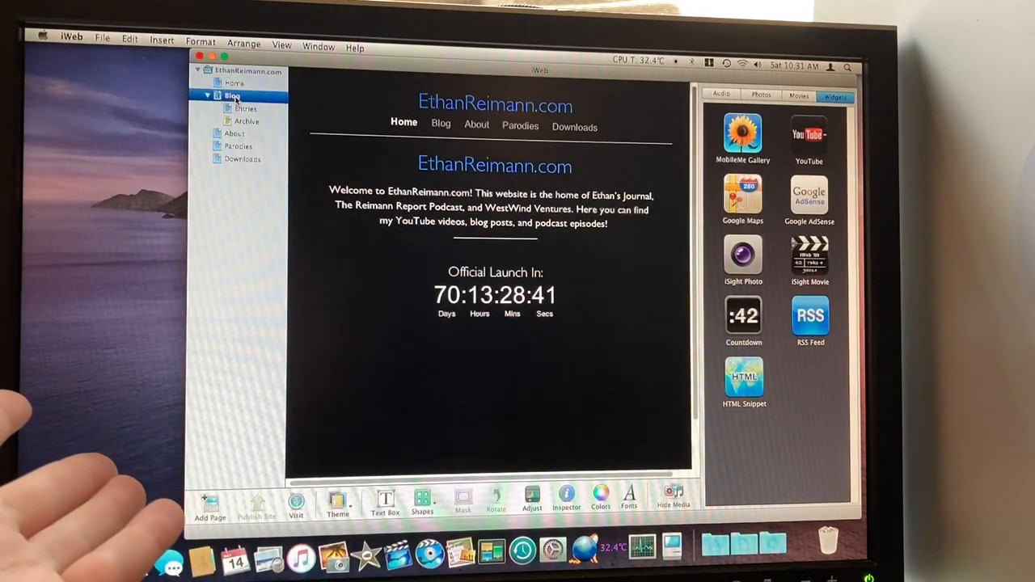
{"action": "left_click", "coordinate": [231, 95]}
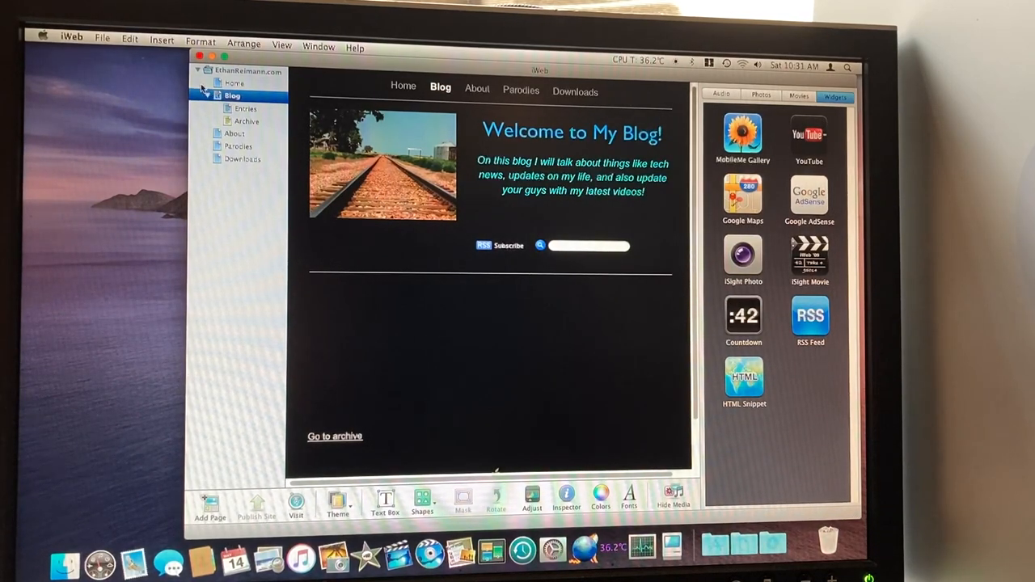
{"action": "left_click", "coordinate": [244, 109]}
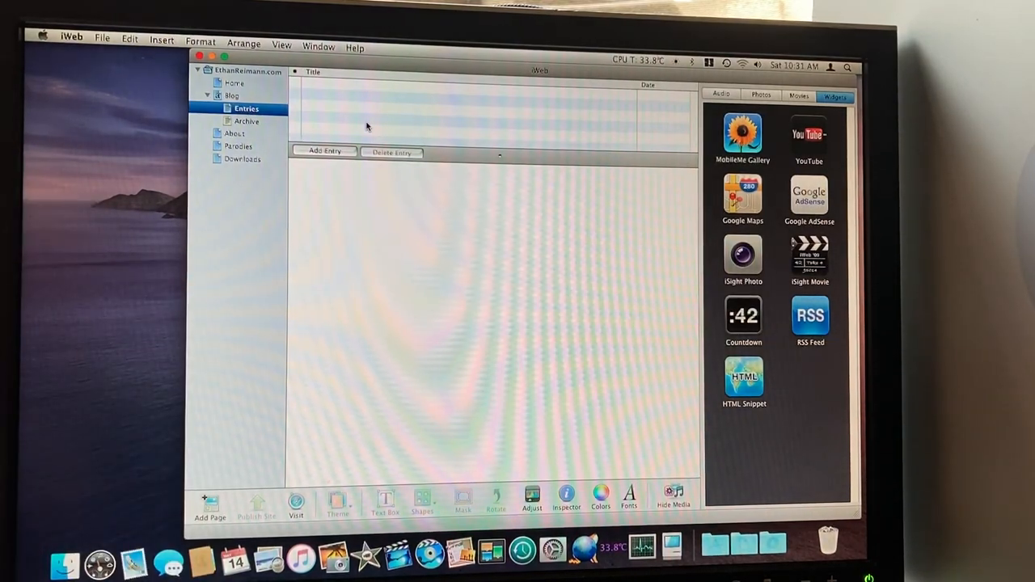
{"action": "left_click", "coordinate": [246, 122]}
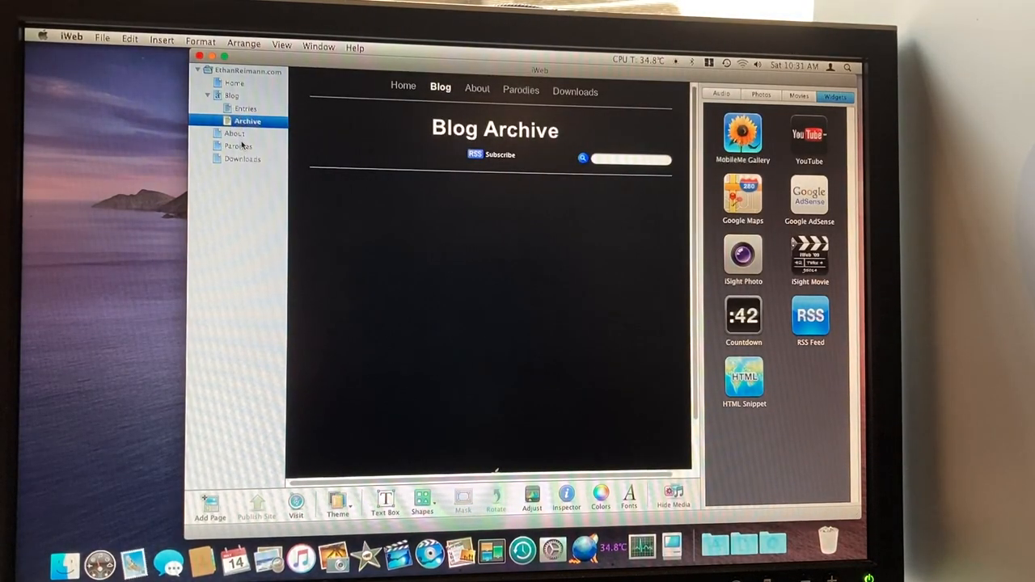
Bring up the Black theme template chooser for a new webpage.
{"action": "left_click", "coordinate": [235, 133]}
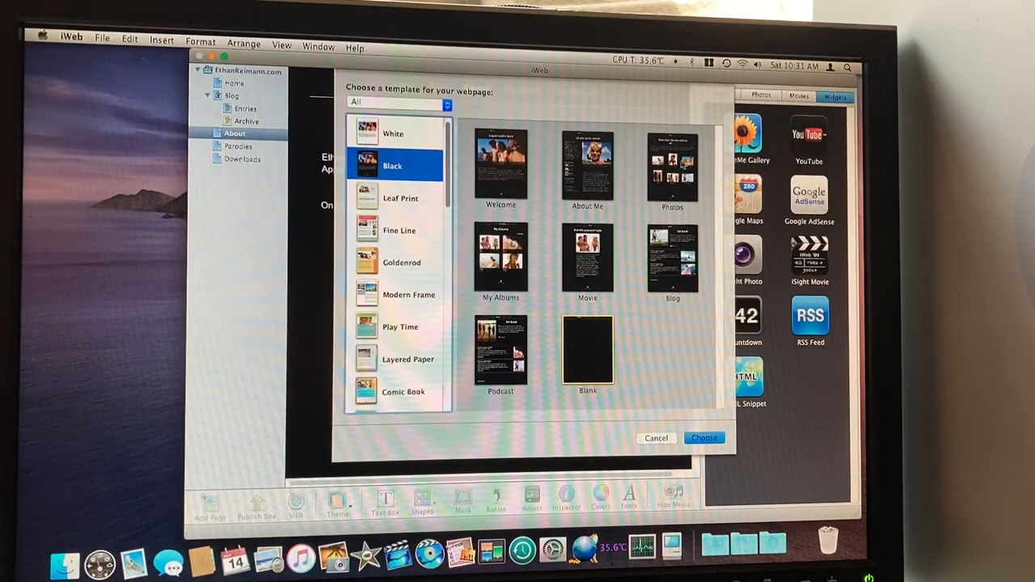
Dismiss the template chooser, view the Parodies and Downloads pages, then show Site Publishing Settings.
{"action": "left_click", "coordinate": [702, 437]}
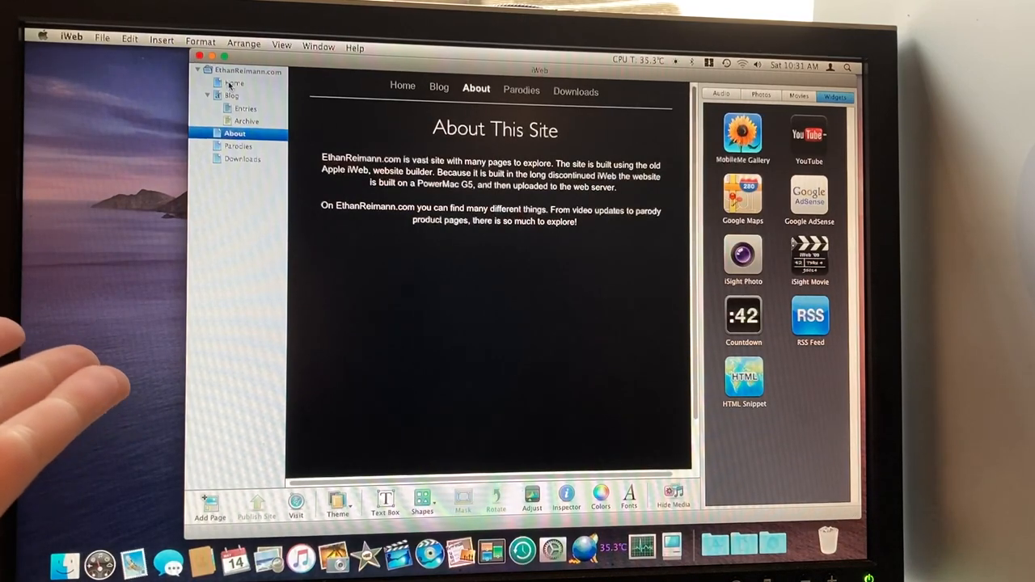
{"action": "mouse_move", "coordinate": [234, 143]}
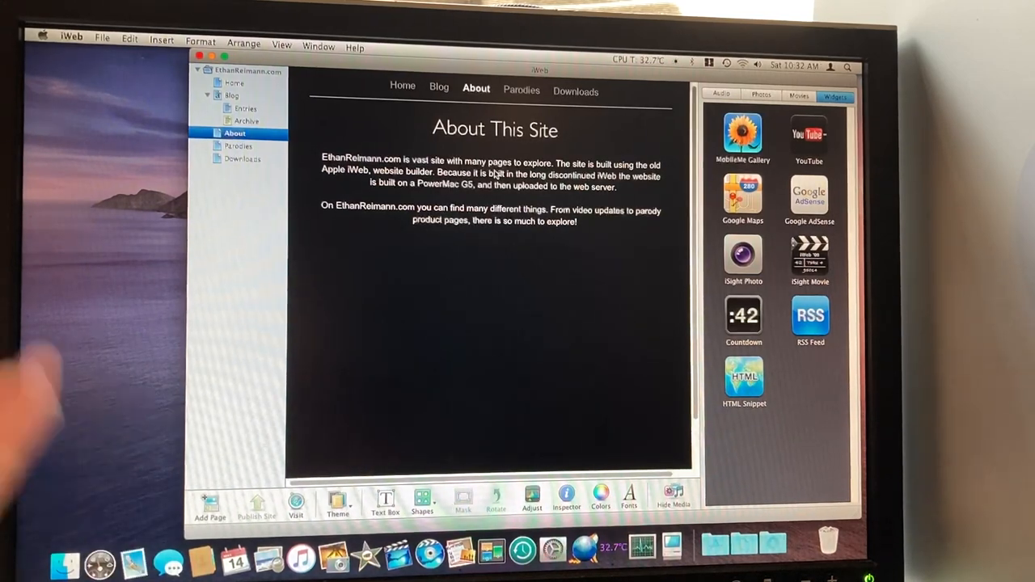
{"action": "left_click", "coordinate": [243, 159]}
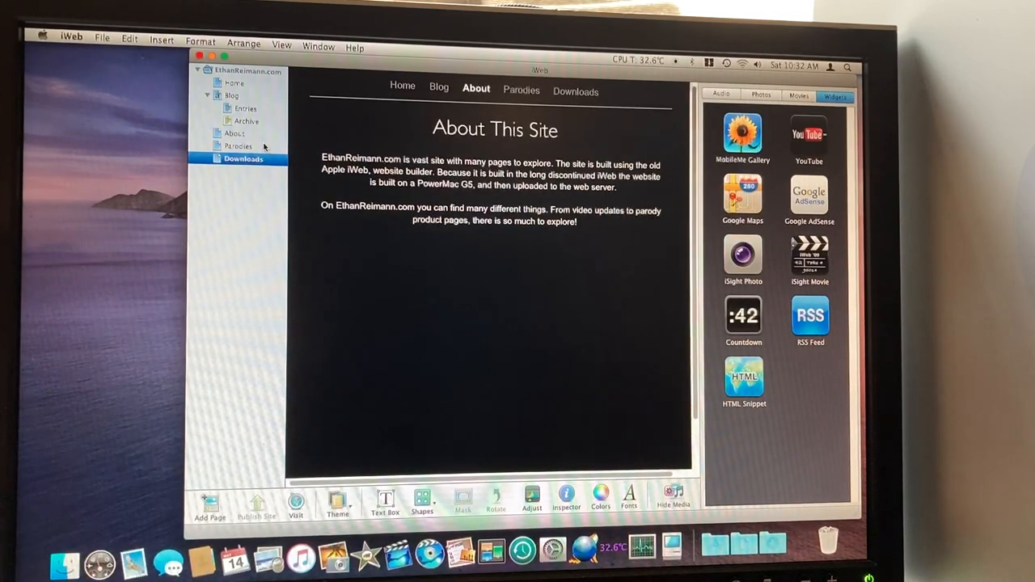
{"action": "left_click", "coordinate": [238, 146]}
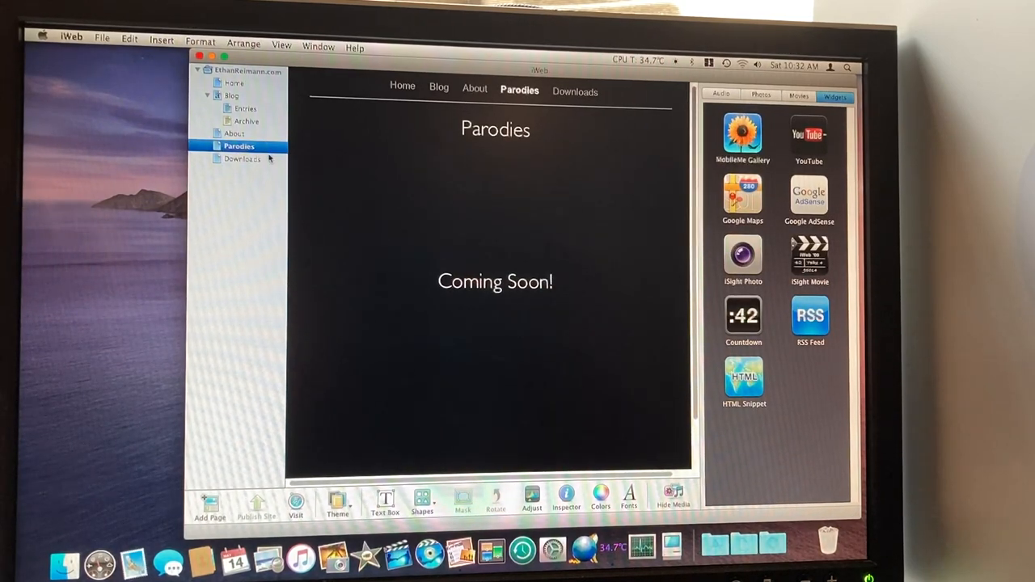
{"action": "left_click", "coordinate": [242, 158]}
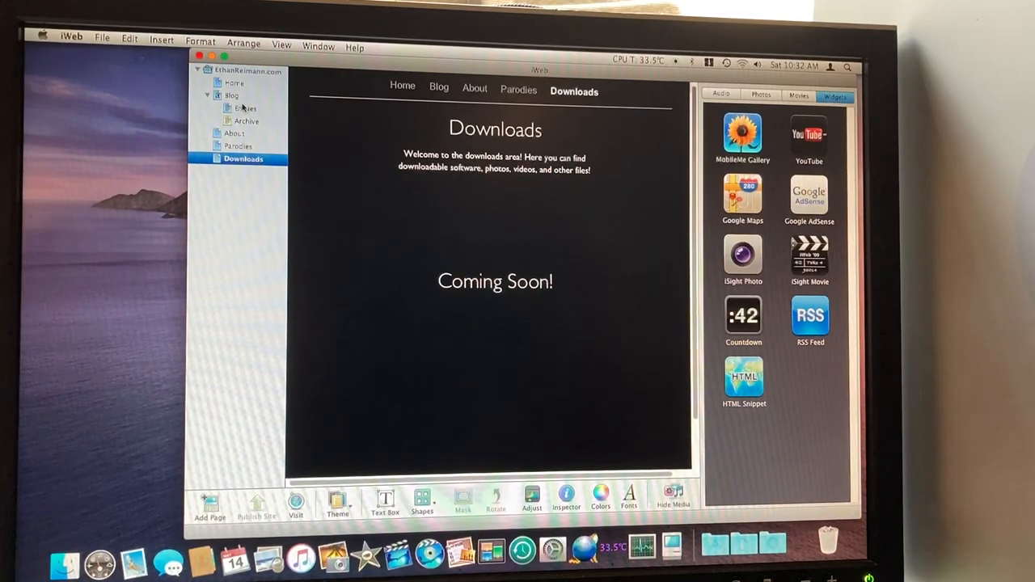
{"action": "left_click", "coordinate": [246, 71]}
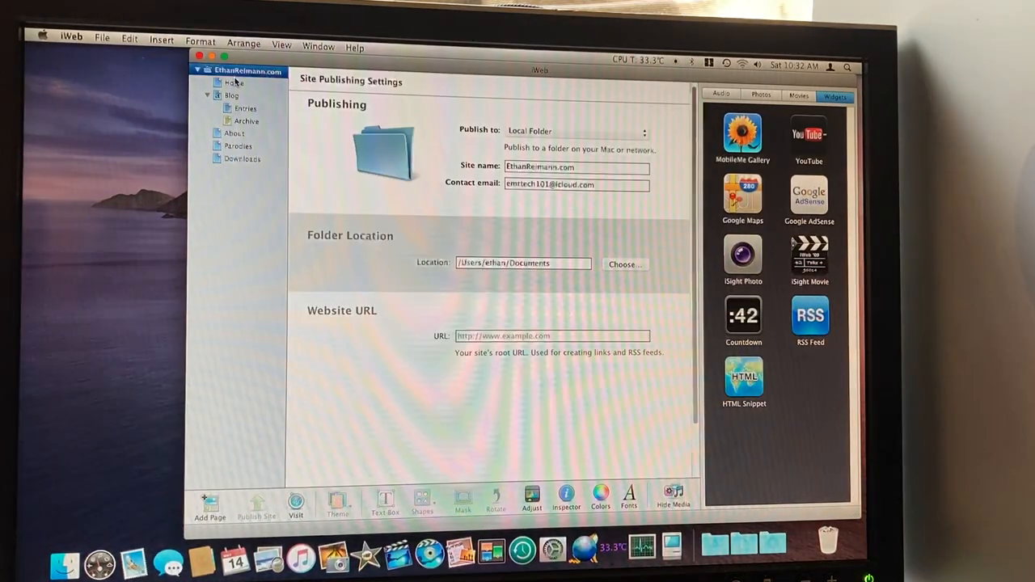
{"action": "left_click", "coordinate": [235, 82]}
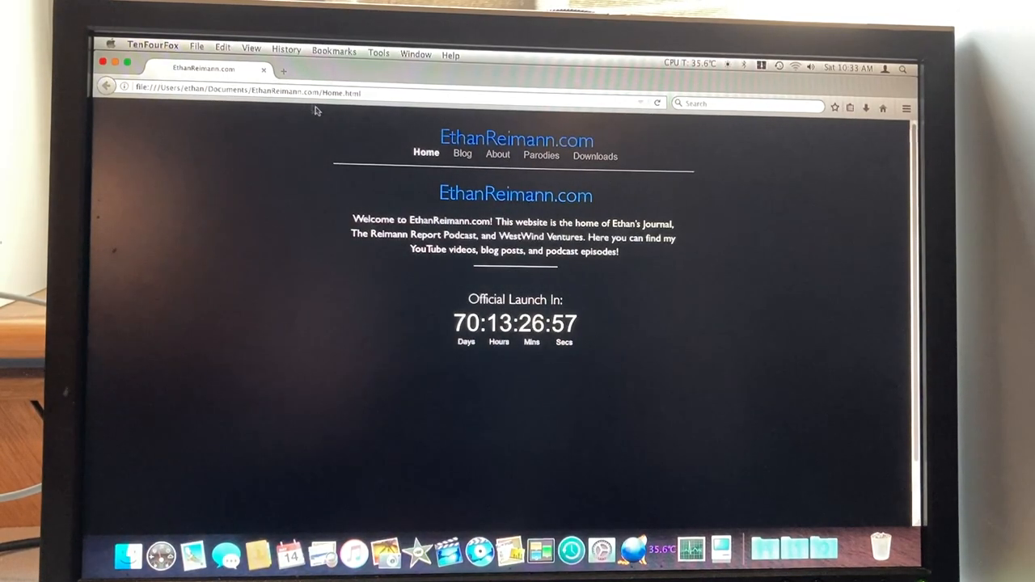
{"action": "mouse_move", "coordinate": [550, 275]}
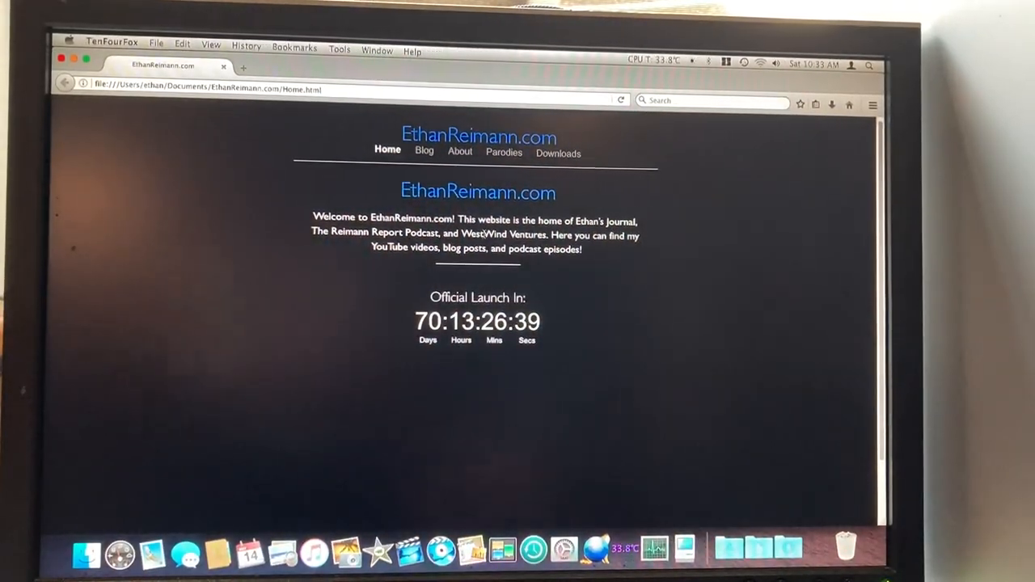
Browse the published Blog, About, Parodies and Downloads pages, ending back on Home.
{"action": "left_click", "coordinate": [424, 148]}
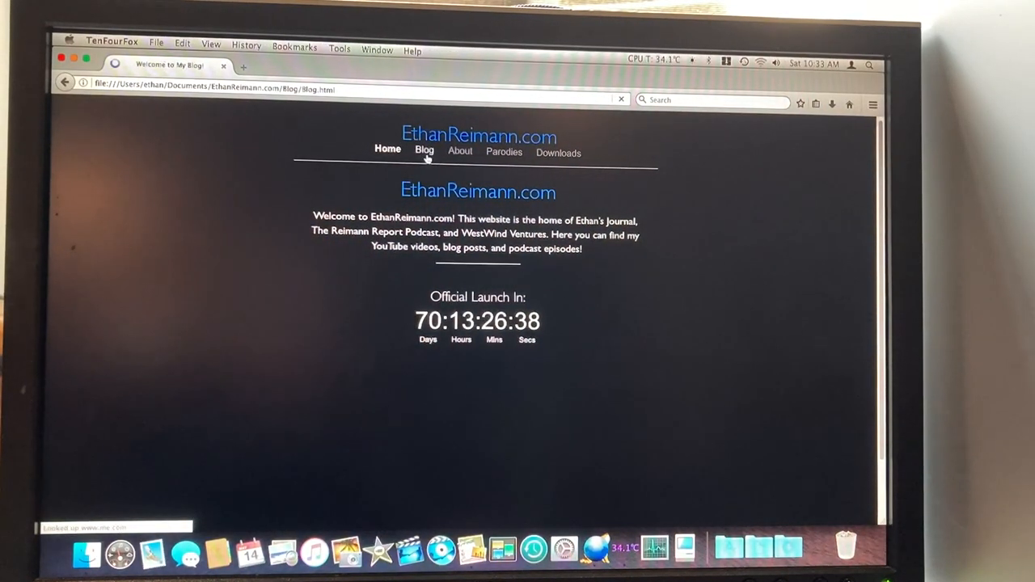
{"action": "left_click", "coordinate": [423, 151]}
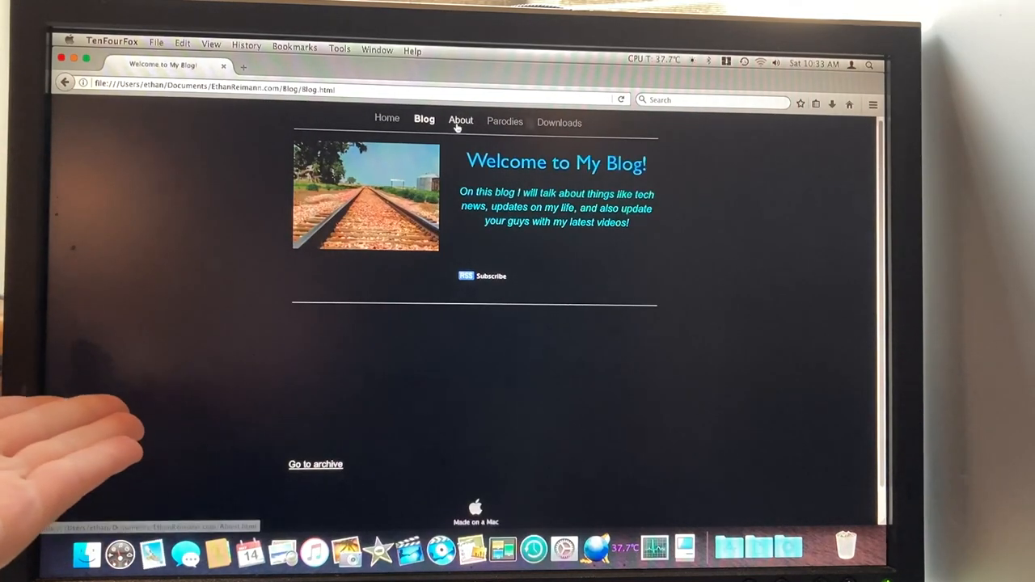
{"action": "left_click", "coordinate": [459, 120]}
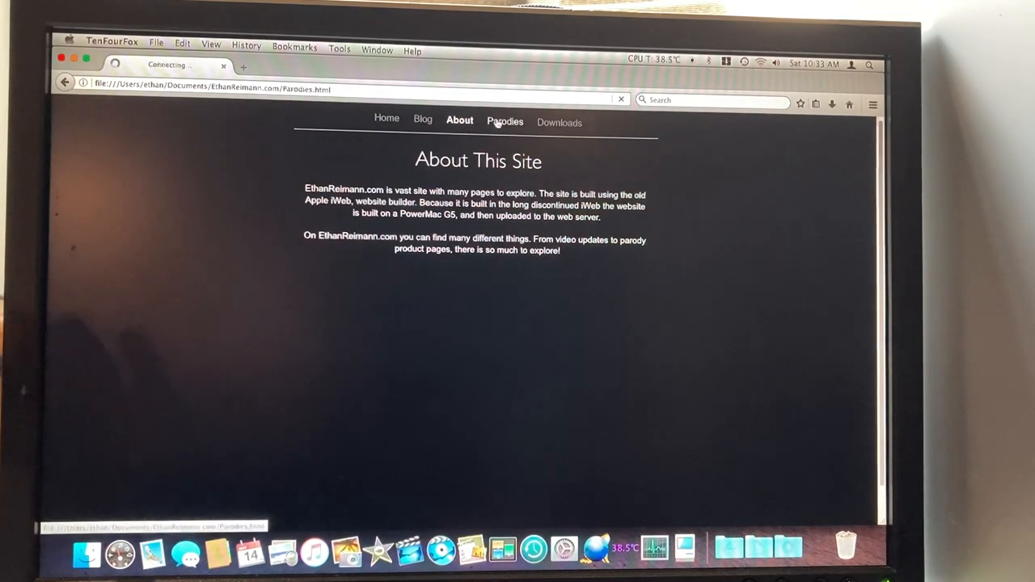
{"action": "left_click", "coordinate": [556, 123]}
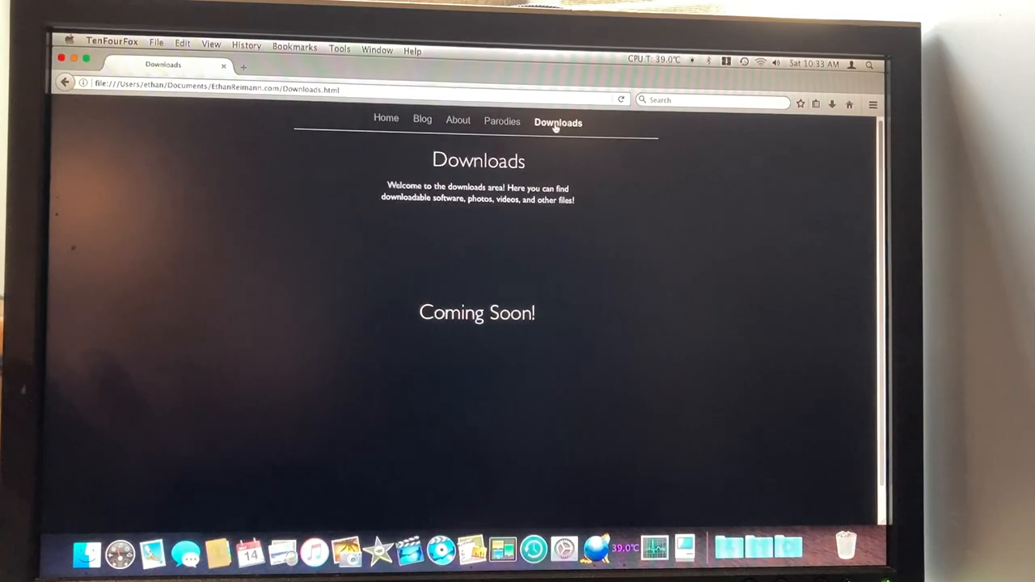
{"action": "left_click", "coordinate": [385, 119]}
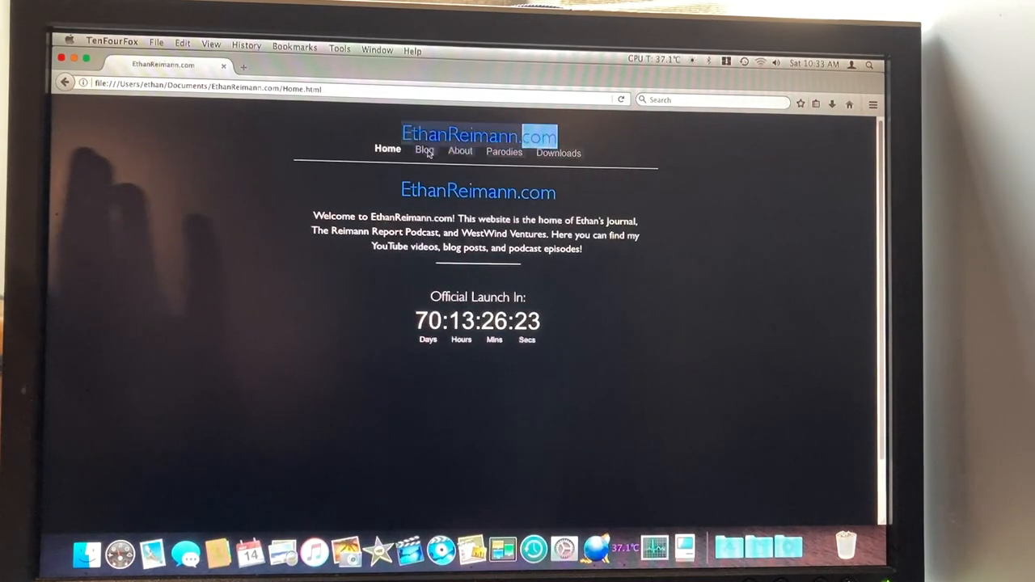
{"action": "mouse_move", "coordinate": [719, 186]}
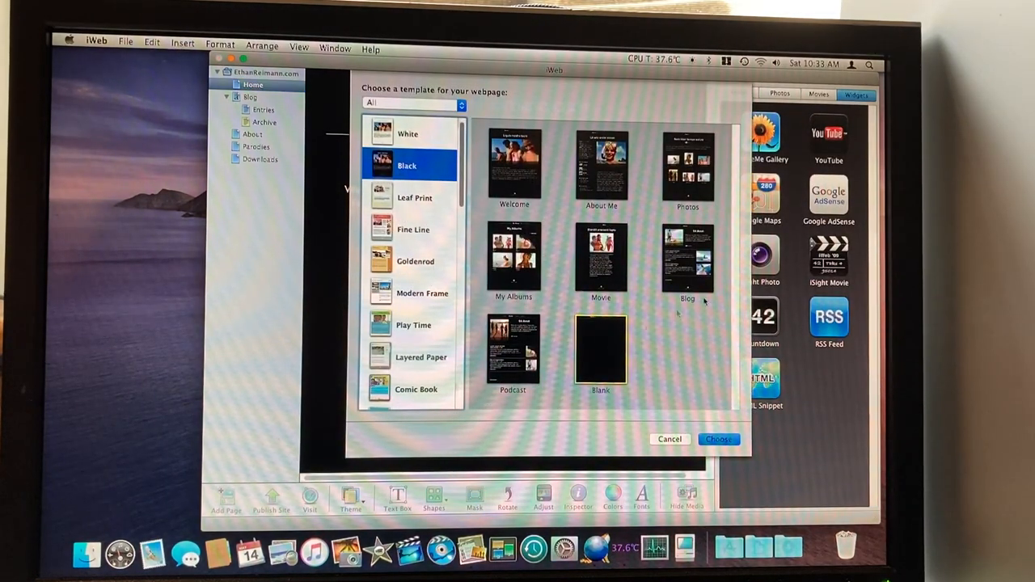
Pick a template in the new-page chooser, leaving the Home page displayed.
{"action": "left_click", "coordinate": [408, 133]}
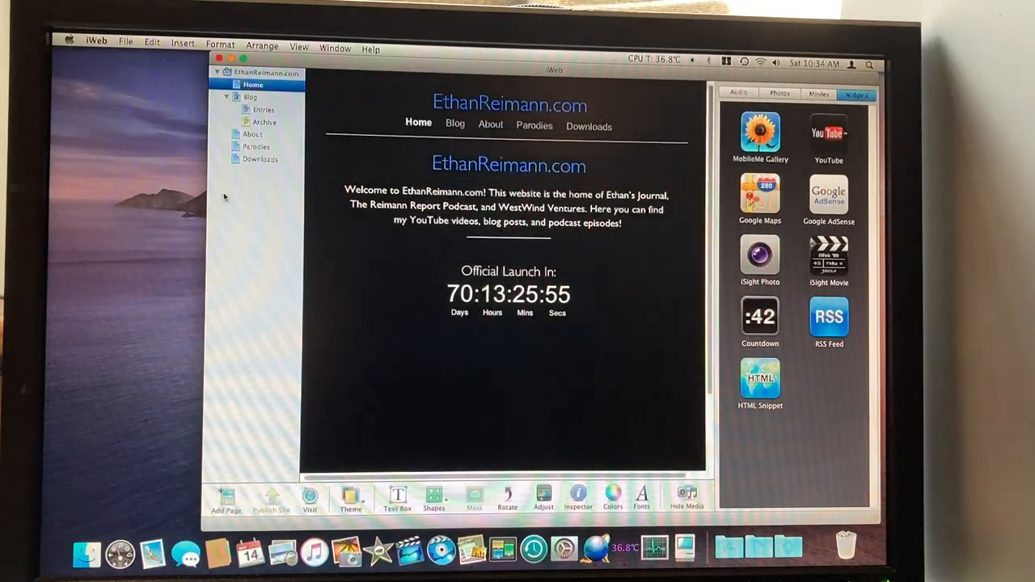
Add a new entry to the blog from the Entries list.
{"action": "left_click", "coordinate": [249, 97]}
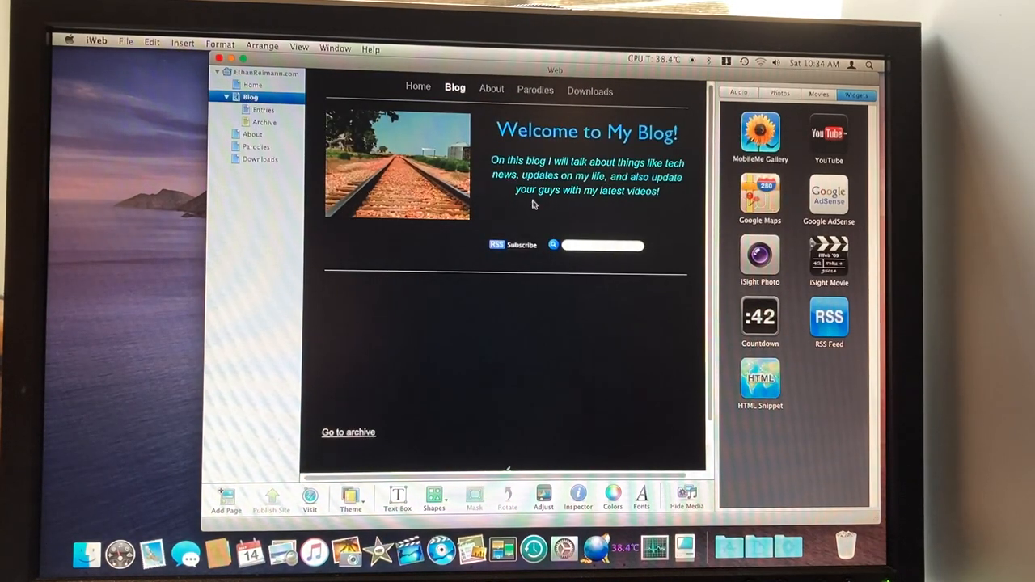
{"action": "left_click", "coordinate": [264, 110]}
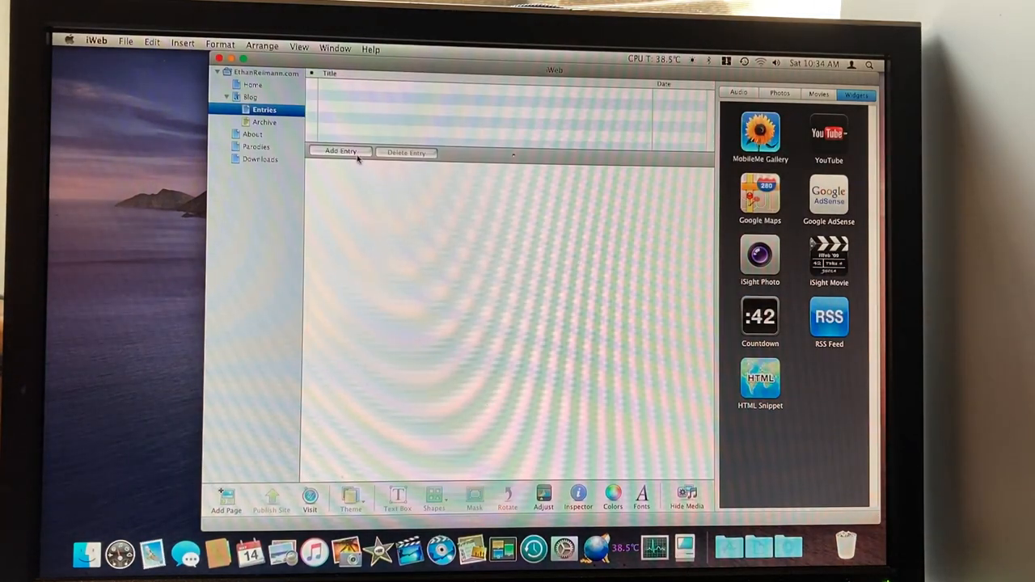
{"action": "left_click", "coordinate": [340, 152]}
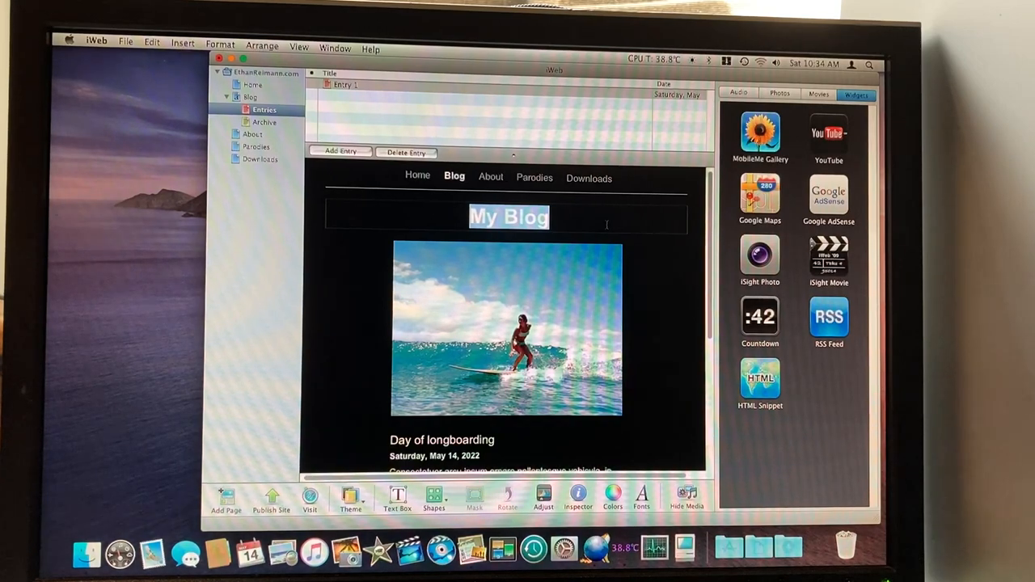
Retype the entry's page heading to read 'Welcome to My iWeb Site'.
{"action": "type", "text": "EthanRei"}
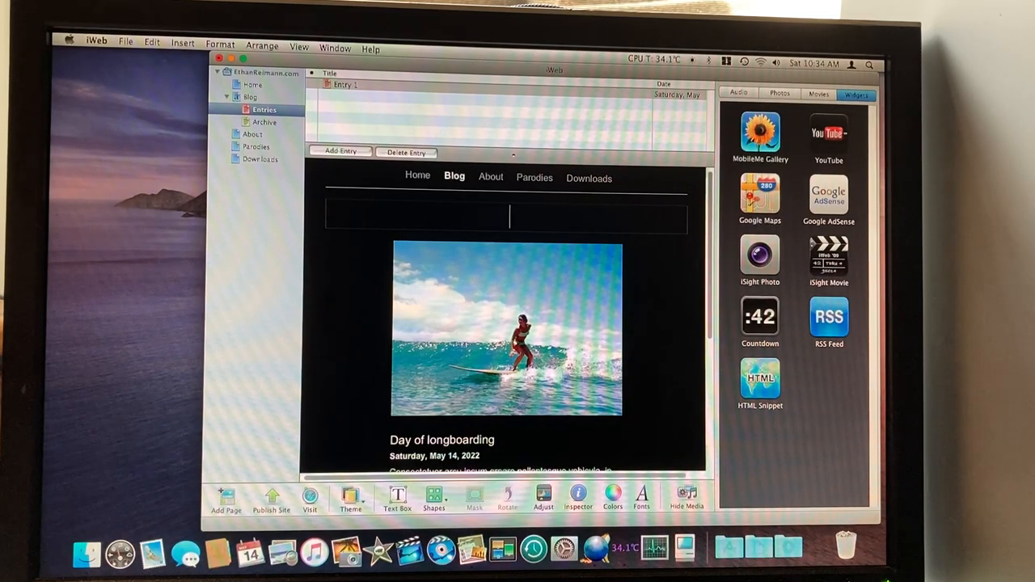
{"action": "type", "text": "W"}
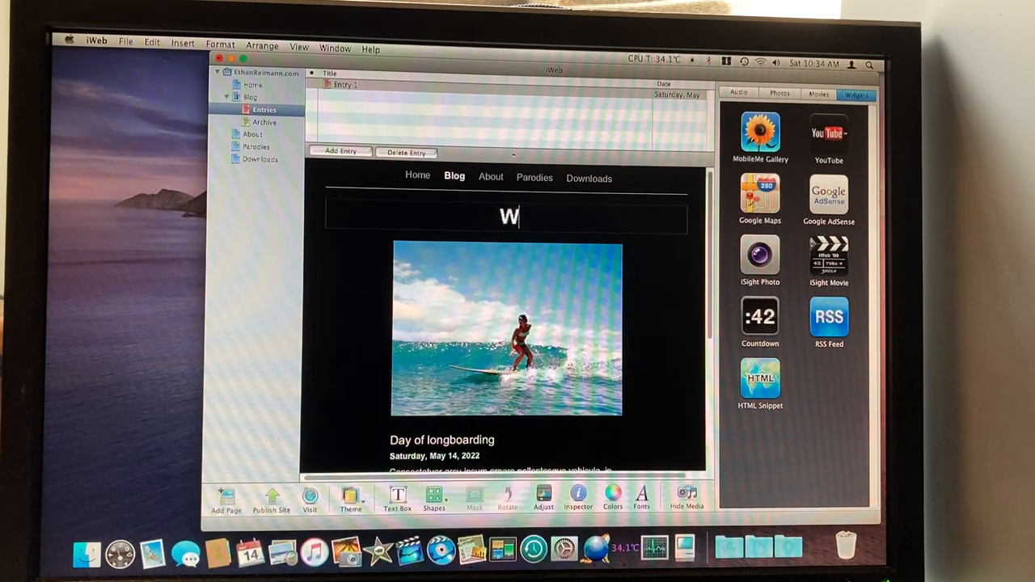
{"action": "type", "text": "Welcome to"}
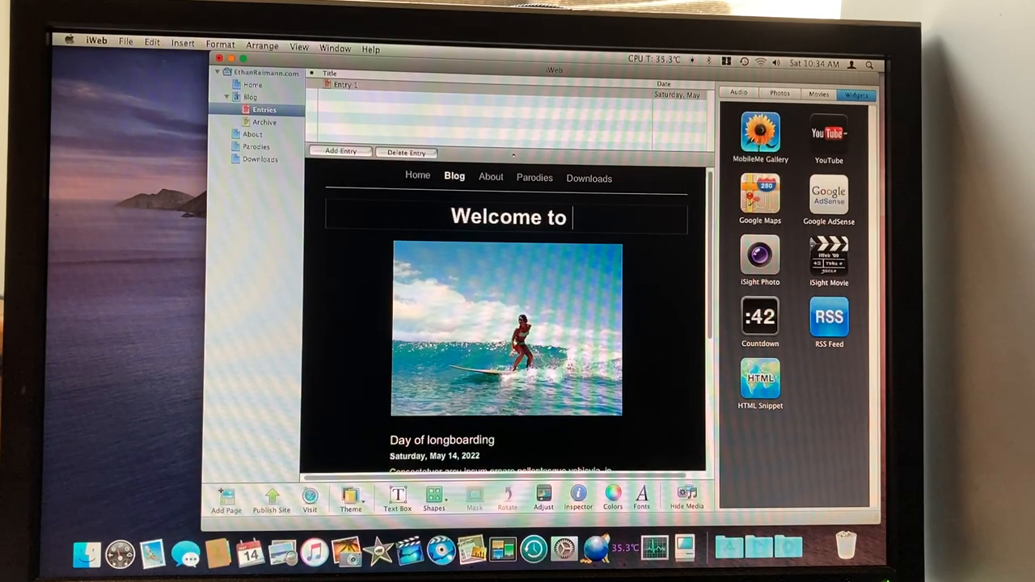
{"action": "type", "text": "My u"}
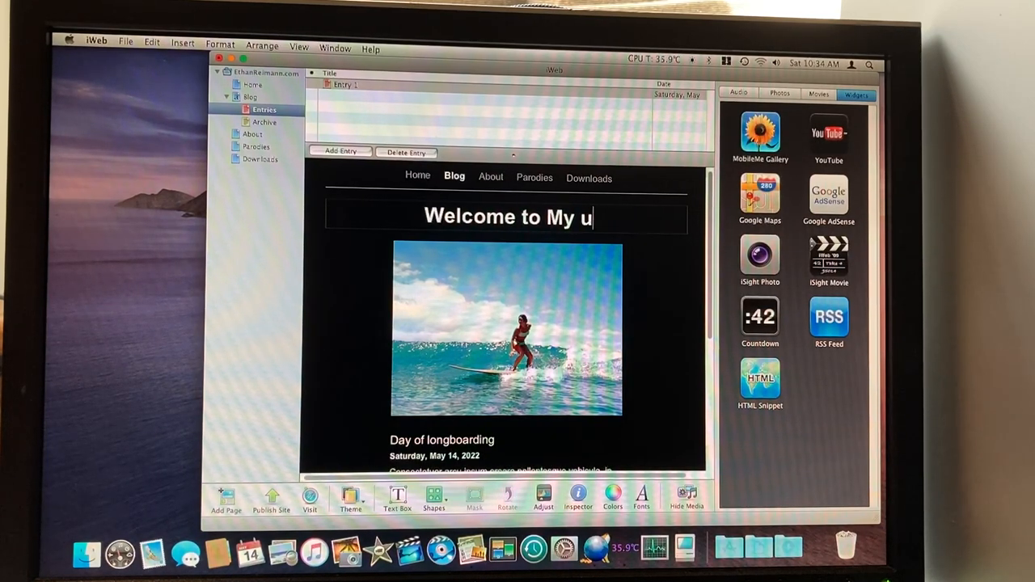
{"action": "type", "text": "iW"}
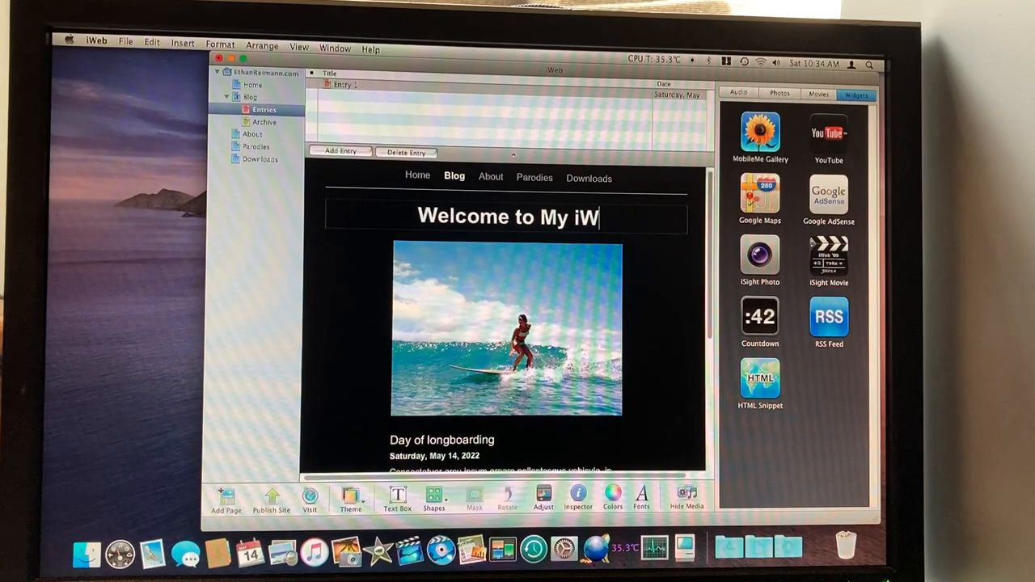
{"action": "type", "text": "eb Site"}
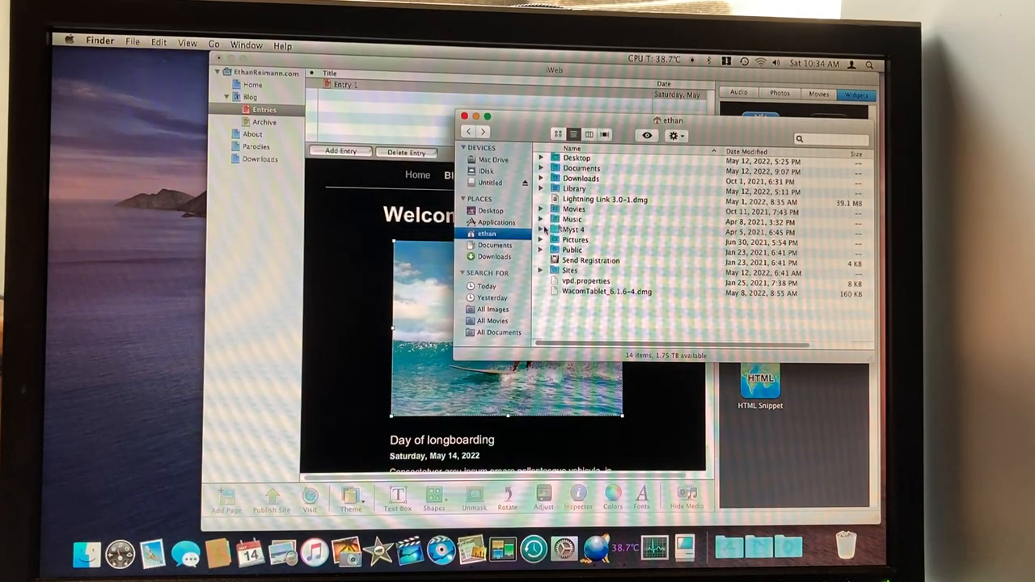
Replace the entry photo with Time_machine_BTTF.png dragged from the Untitled drive.
{"action": "left_click", "coordinate": [492, 181]}
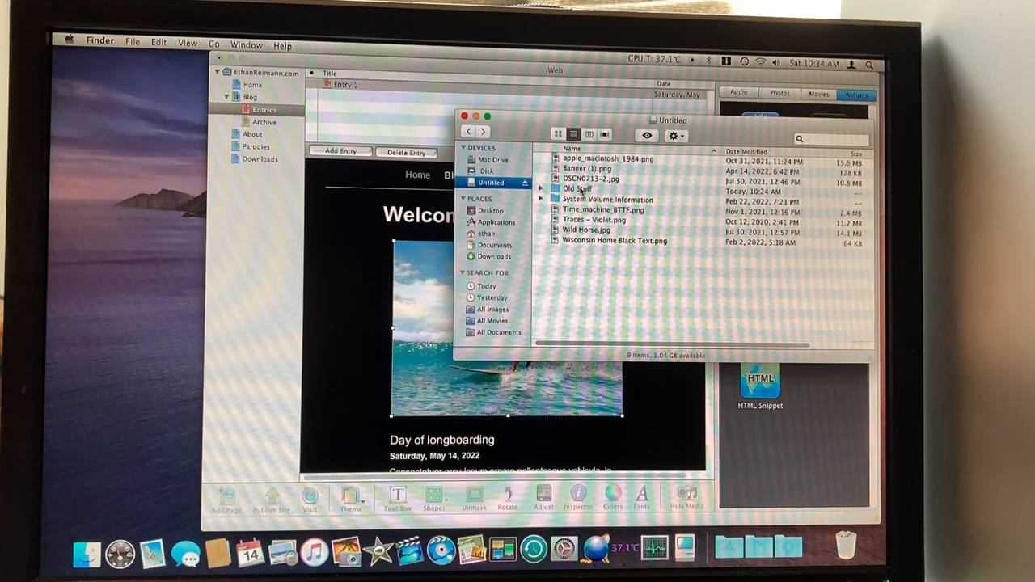
{"action": "left_click", "coordinate": [598, 178]}
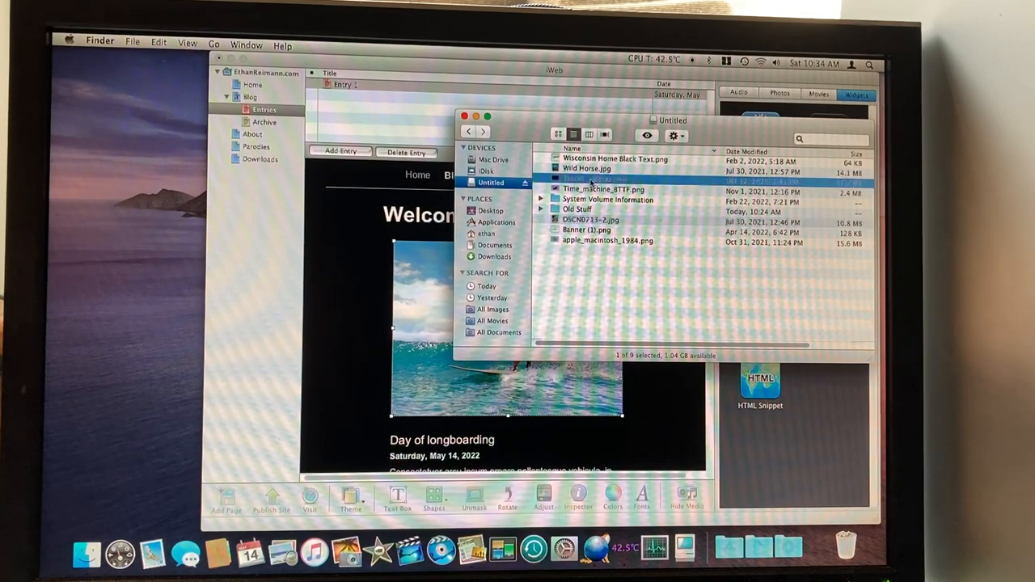
{"action": "left_click_drag", "start_coordinate": [605, 187], "coordinate": [433, 315]}
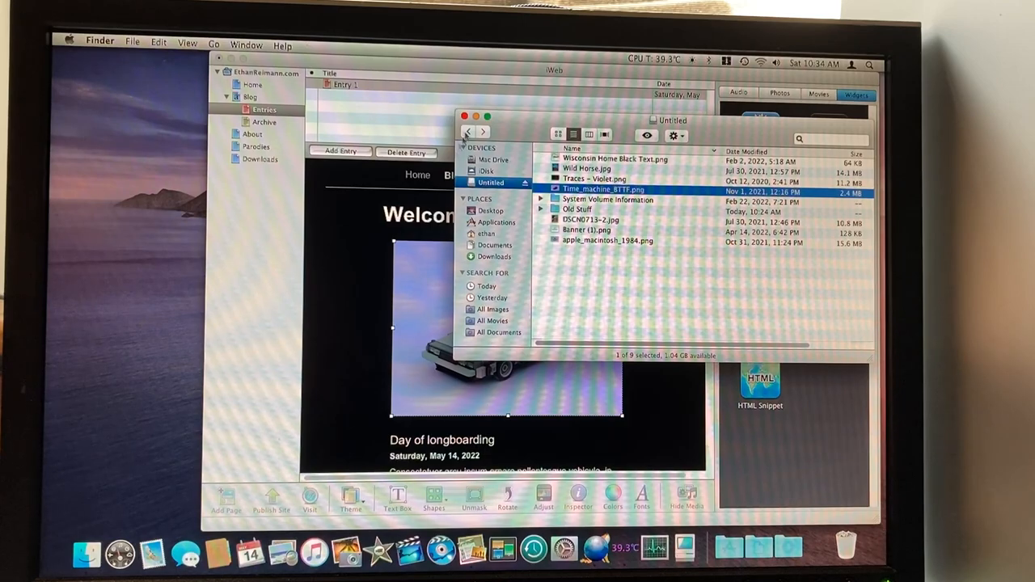
{"action": "left_click", "coordinate": [465, 120]}
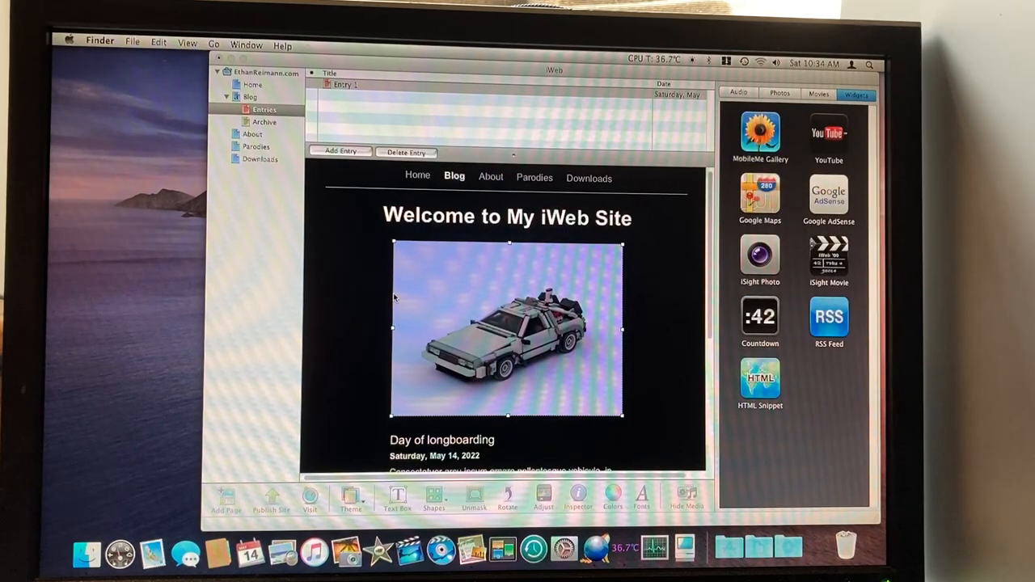
Retitle the entry 'Photo of Lego Time Machine'.
{"action": "left_click", "coordinate": [602, 334]}
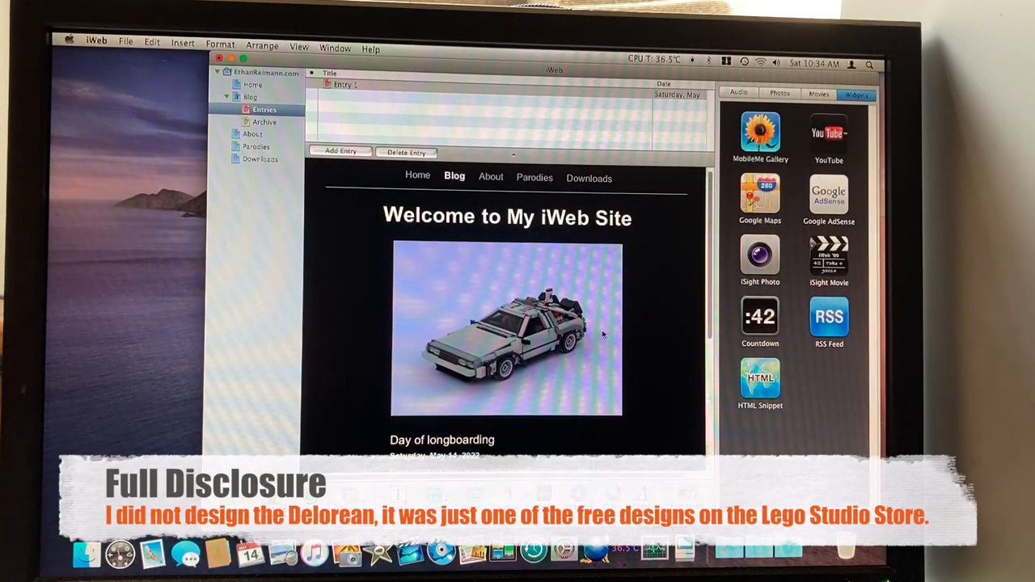
{"action": "scroll", "scroll_direction": "down", "scroll_amount": 3}
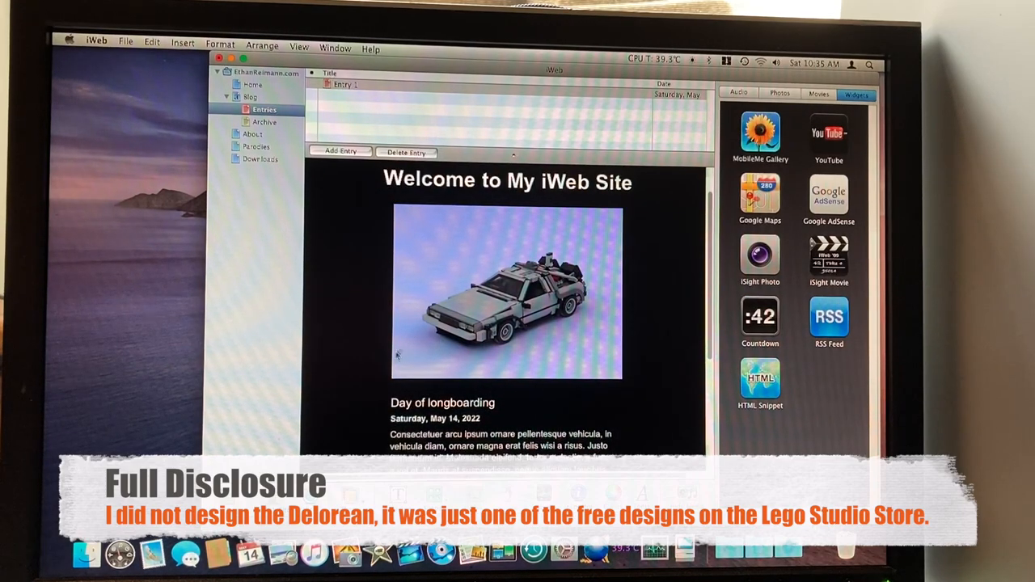
{"action": "double_click", "coordinate": [444, 403]}
{"action": "type", "text": "Photo of"}
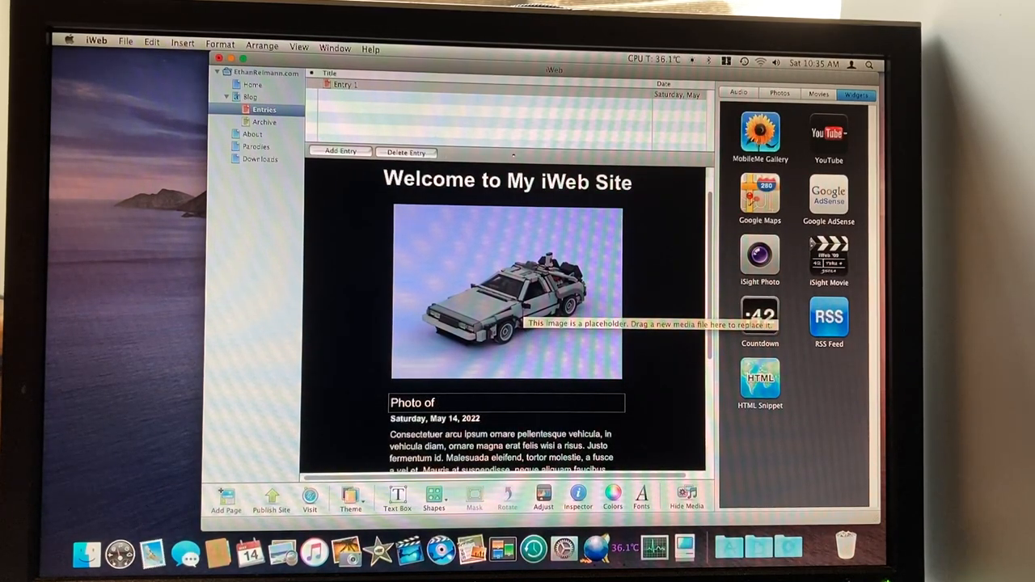
{"action": "type", "text": "Lego"}
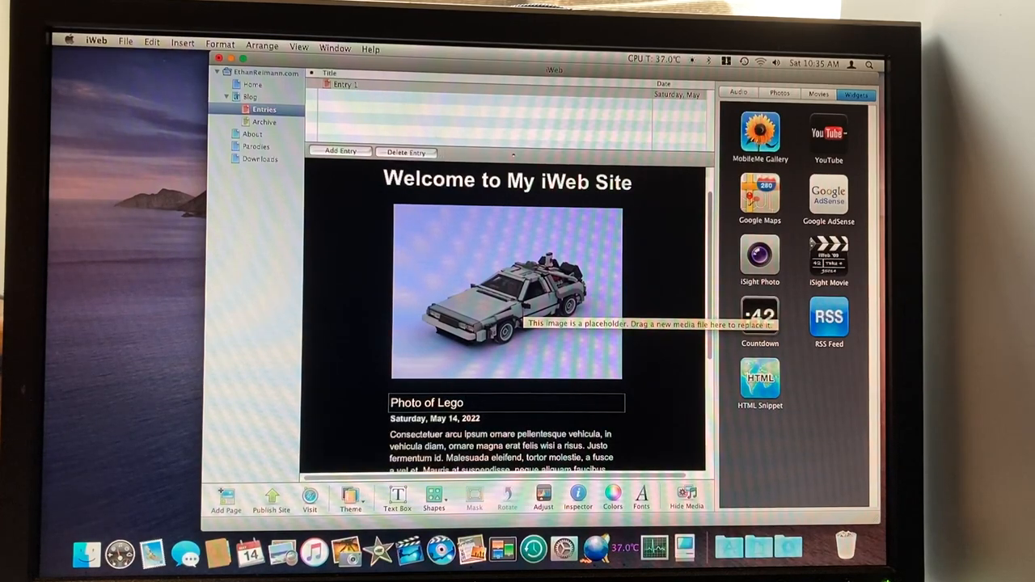
{"action": "type", "text": "Time Machine"}
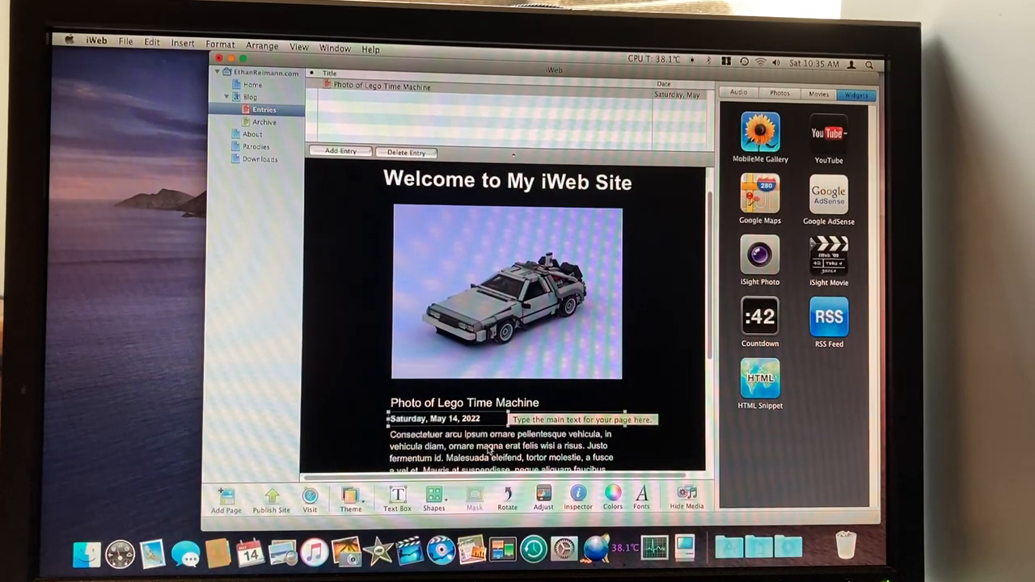
Write the body text: 'Welcome to my iWeb site. This is my first blog post made during a video'.
{"action": "scroll", "scroll_direction": "down", "scroll_amount": 3}
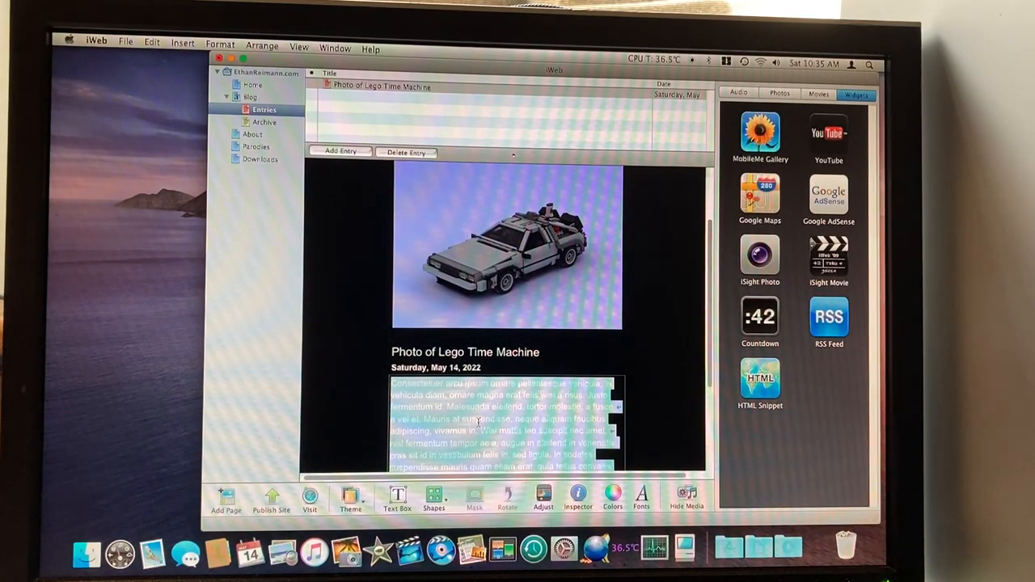
{"action": "type", "text": "Welcome to"}
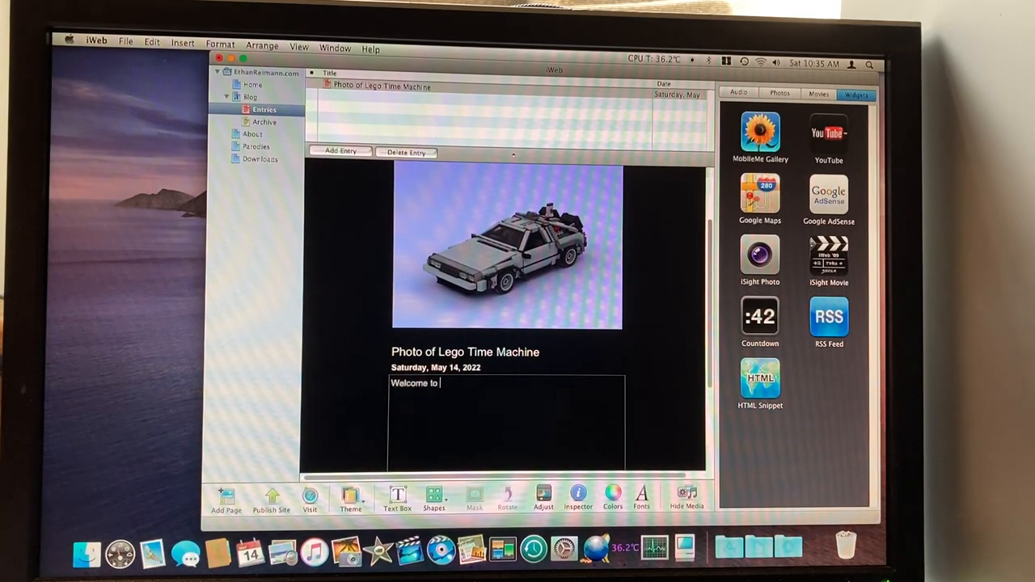
{"action": "type", "text": "myiWeb"}
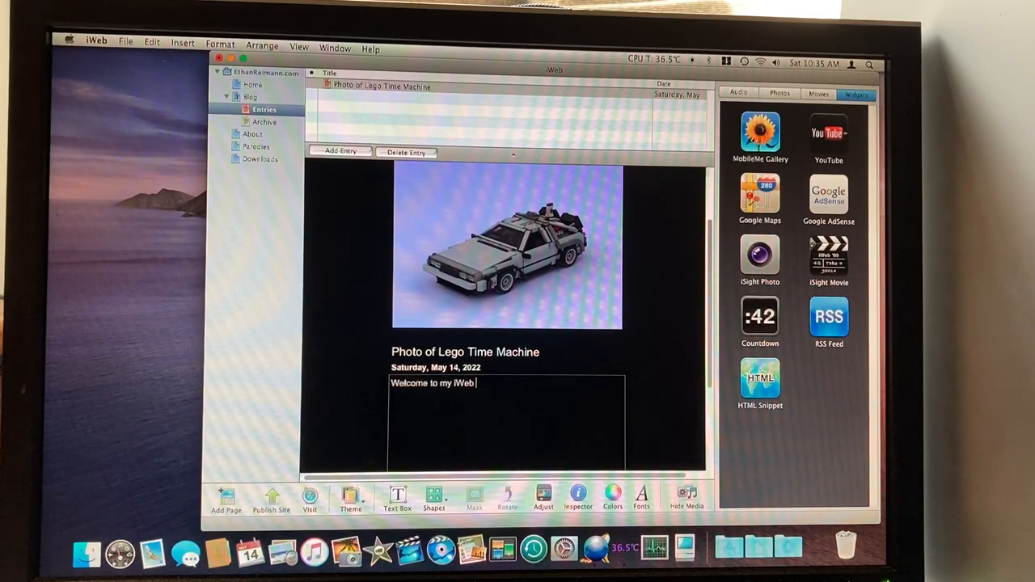
{"action": "type", "text": "site."}
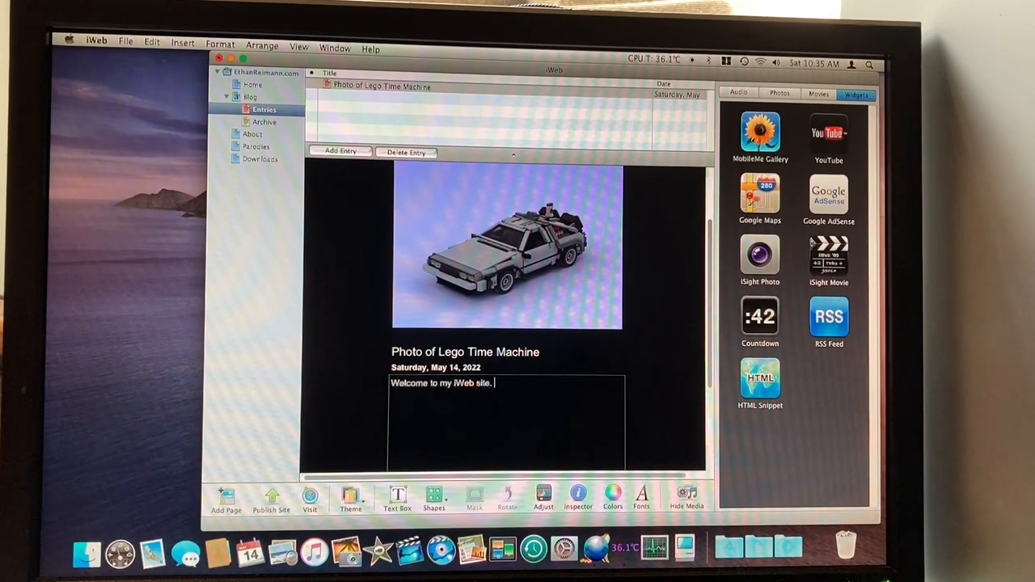
{"action": "type", "text": "H"}
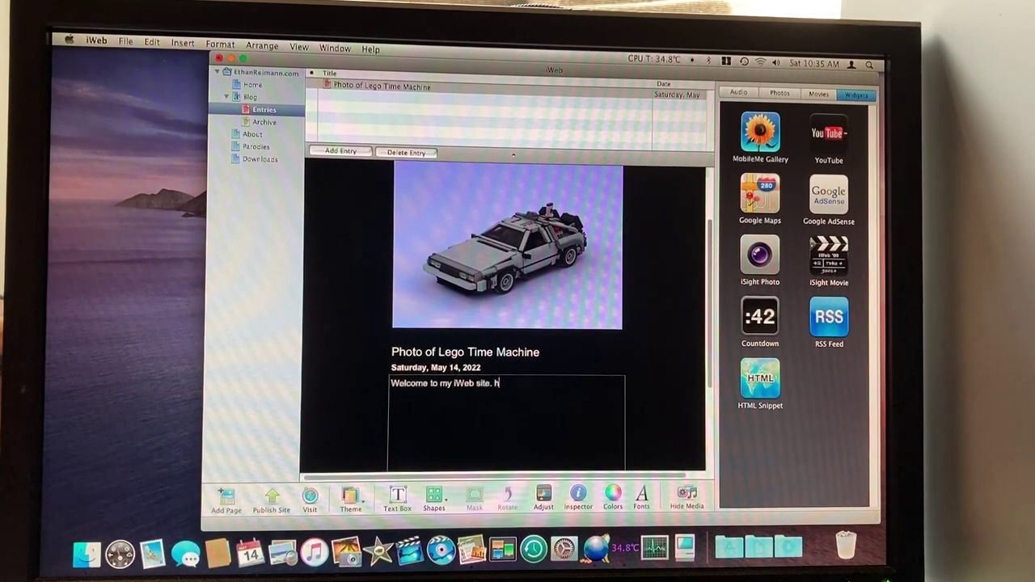
{"action": "type", "text": "This is my"}
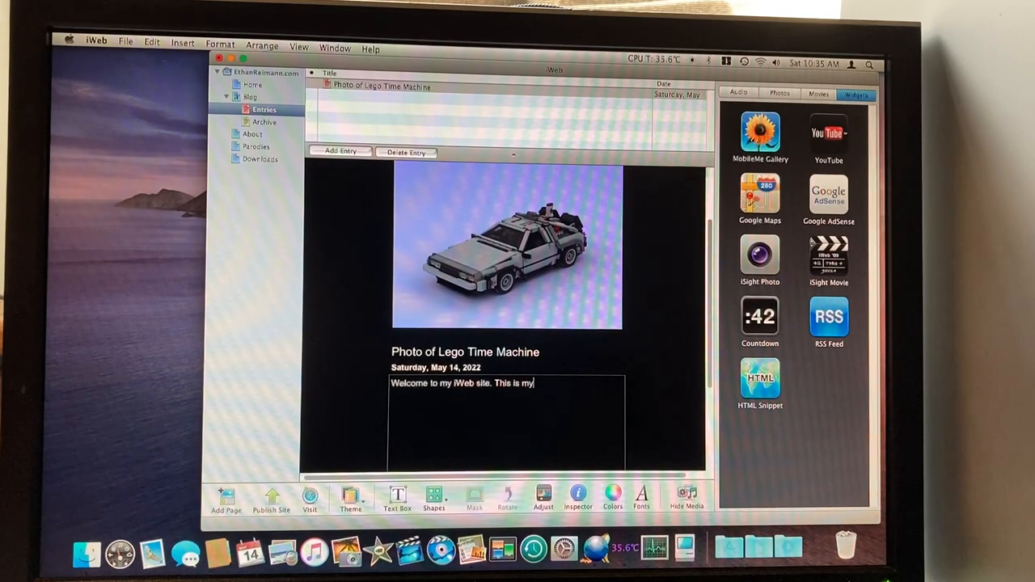
{"action": "type", "text": "first b"}
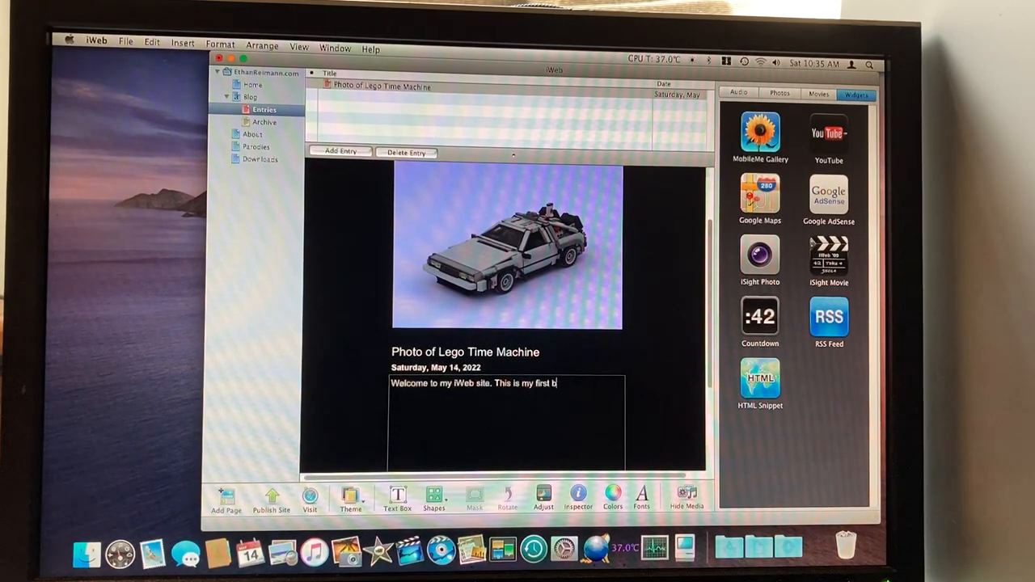
{"action": "type", "text": "log post"}
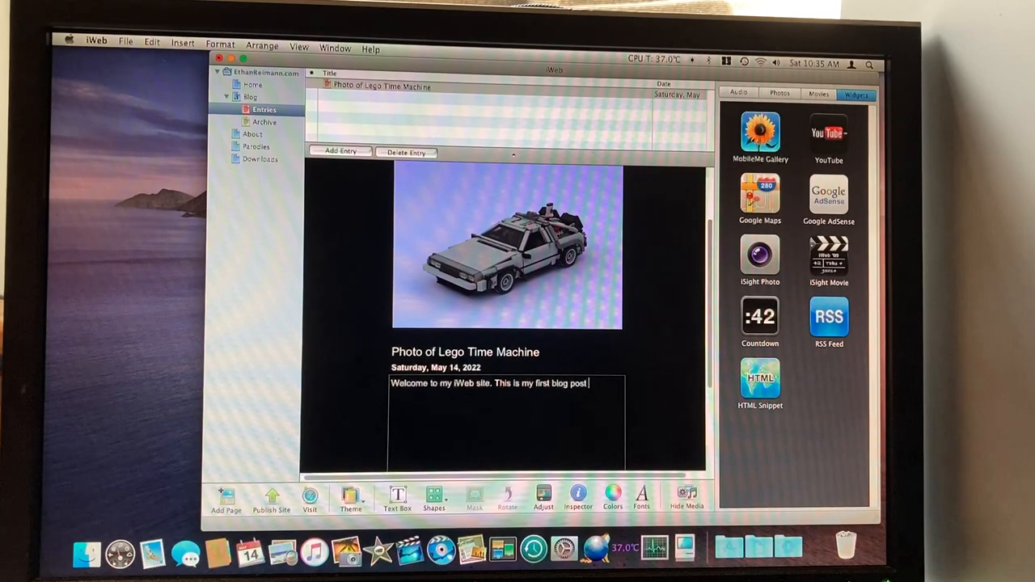
{"action": "type", "text": "made duri"}
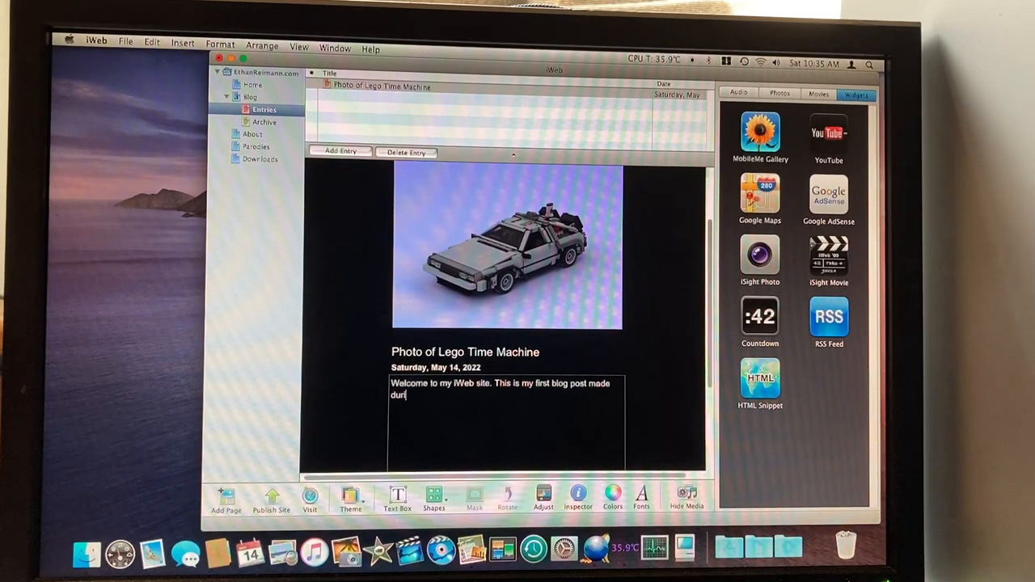
{"action": "type", "text": "ng a video"}
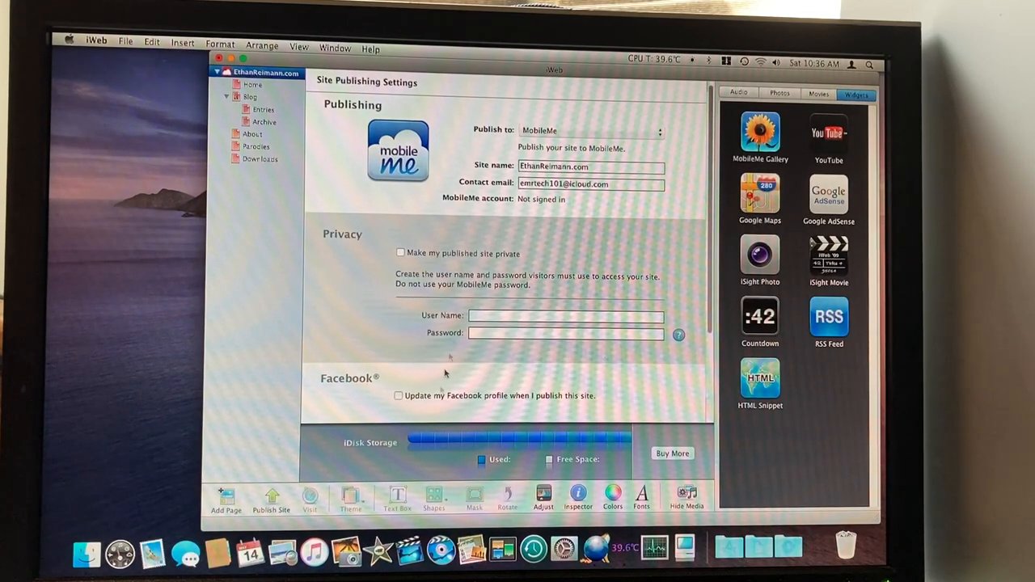
{"action": "mouse_move", "coordinate": [562, 437]}
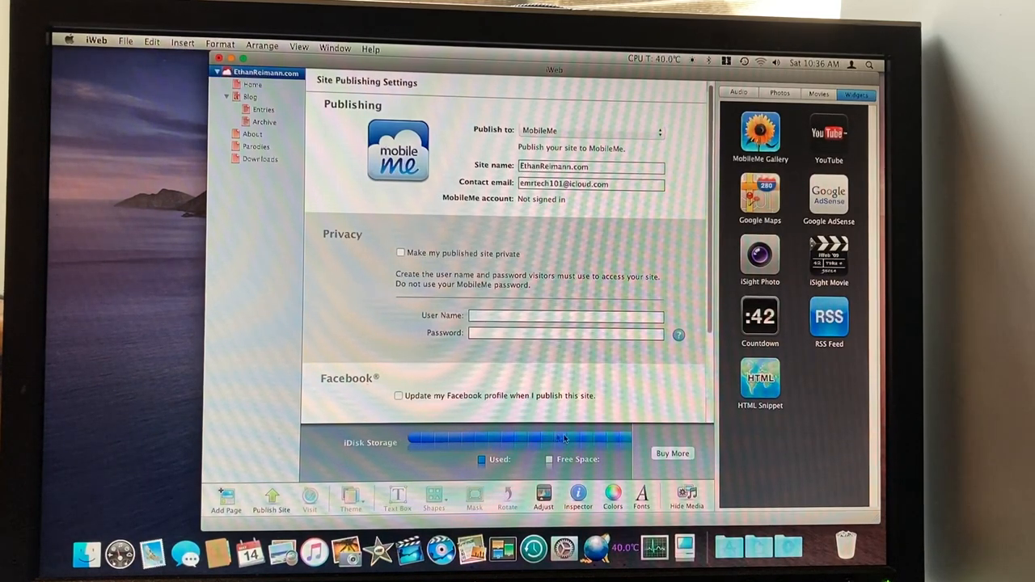
{"action": "mouse_move", "coordinate": [553, 429]}
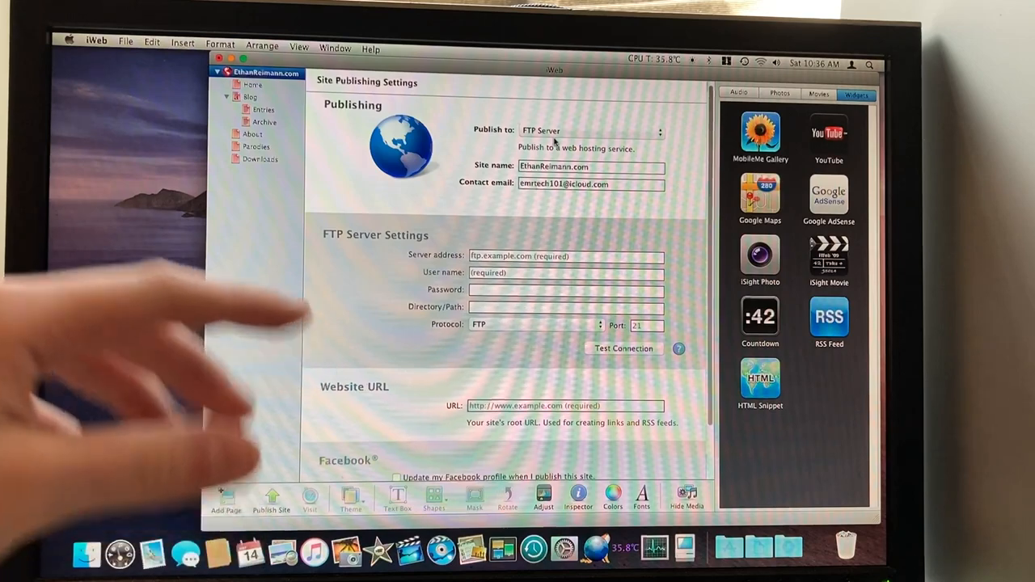
Publish the EthanReimann.com site to the local Documents folder.
{"action": "left_click", "coordinate": [590, 129]}
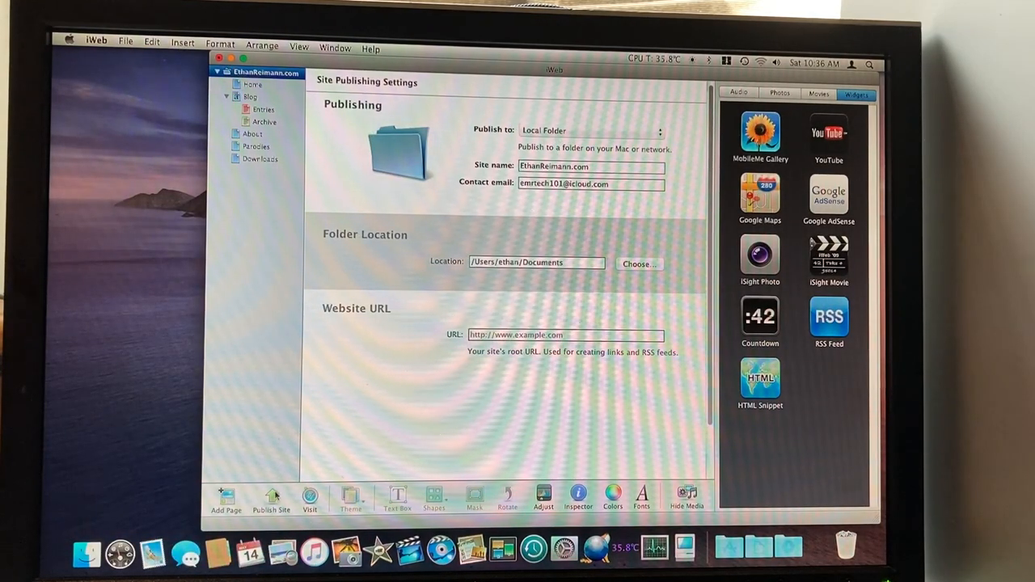
{"action": "left_click", "coordinate": [272, 496]}
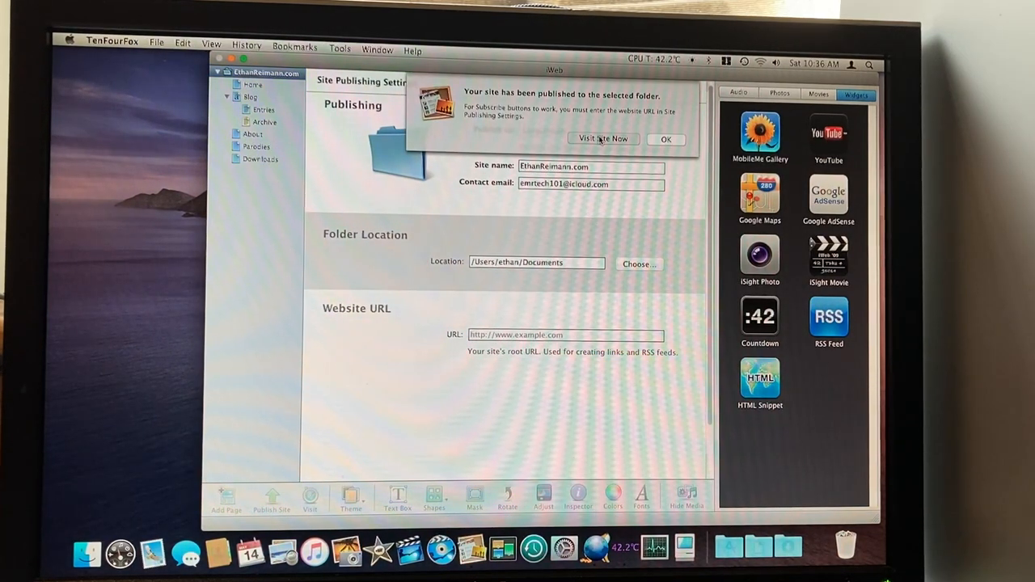
Visit the republished home page in TenFourFox, then quit the browser.
{"action": "left_click", "coordinate": [602, 139]}
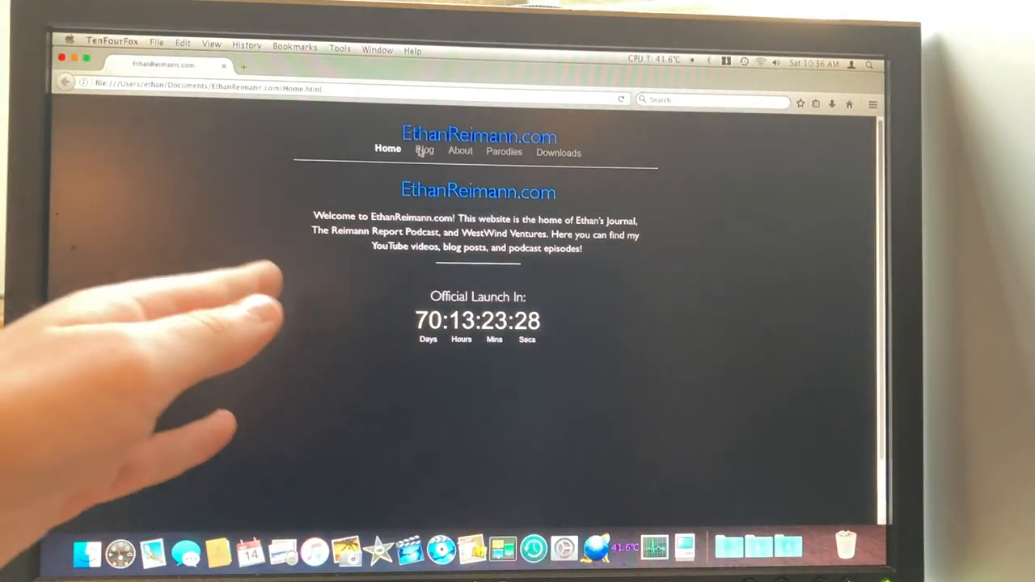
{"action": "left_click", "coordinate": [423, 151]}
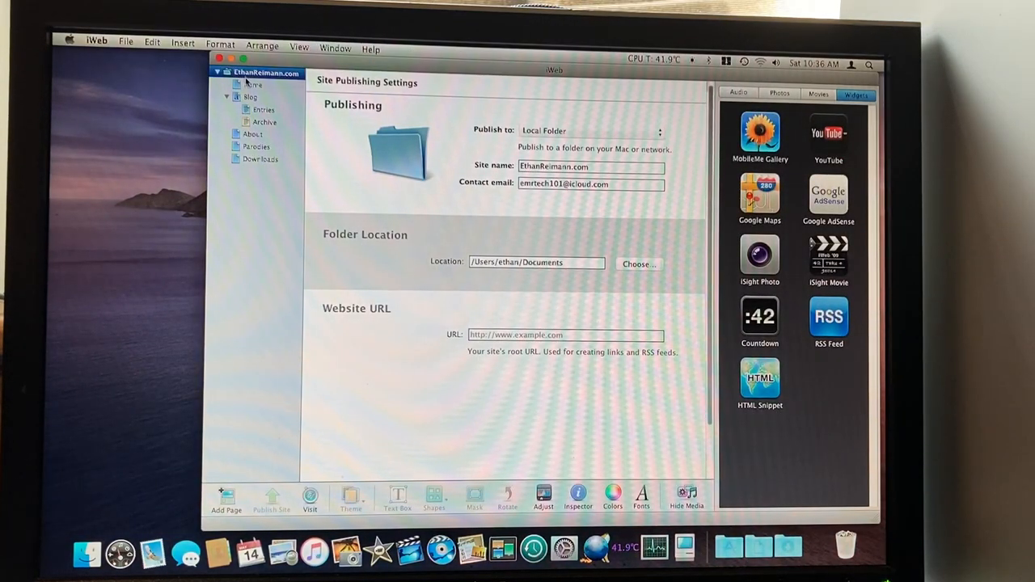
Add a new page from the Podcast template and select it in the sidebar.
{"action": "left_click", "coordinate": [252, 85]}
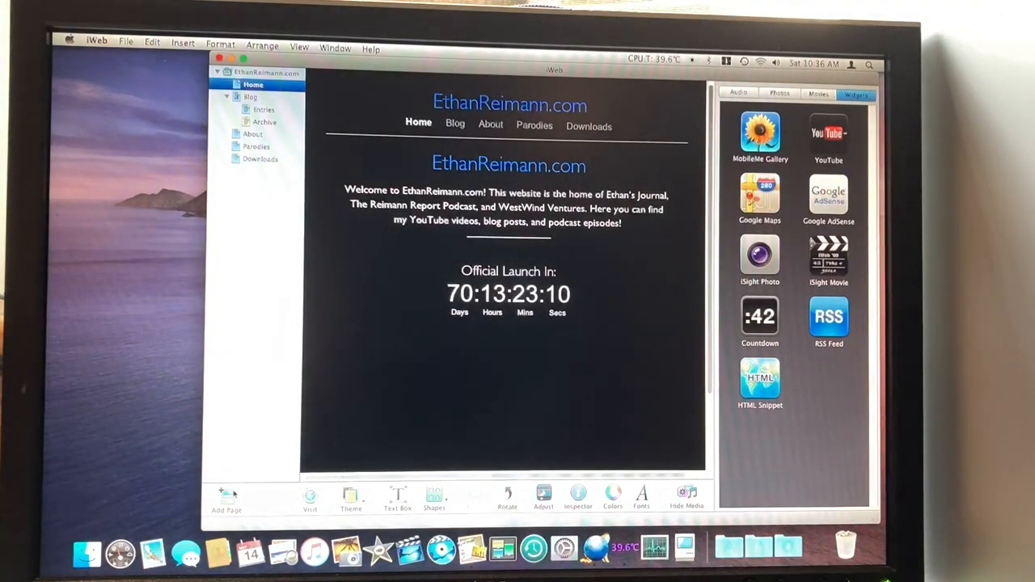
{"action": "left_click", "coordinate": [227, 495]}
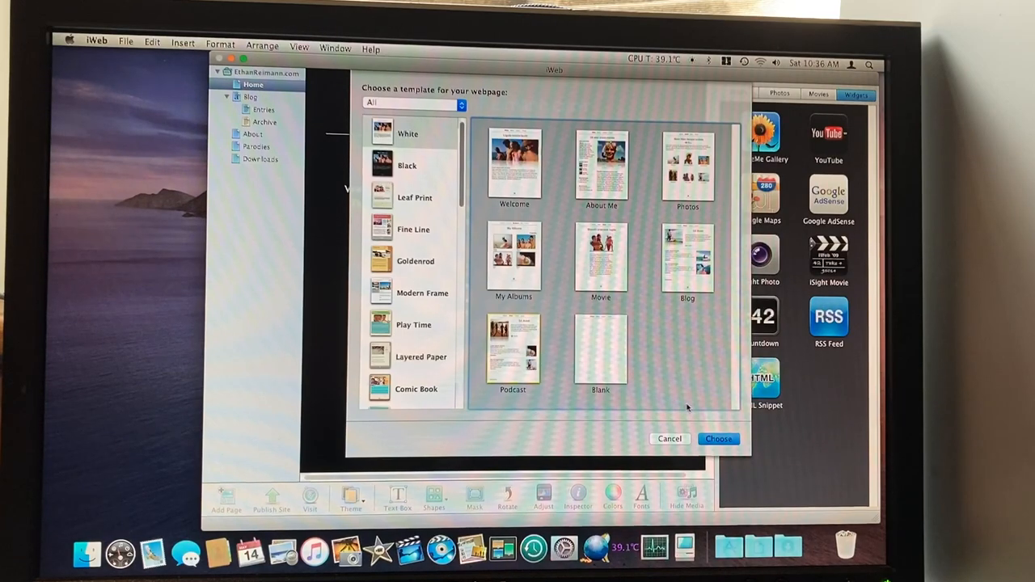
{"action": "left_click", "coordinate": [407, 165]}
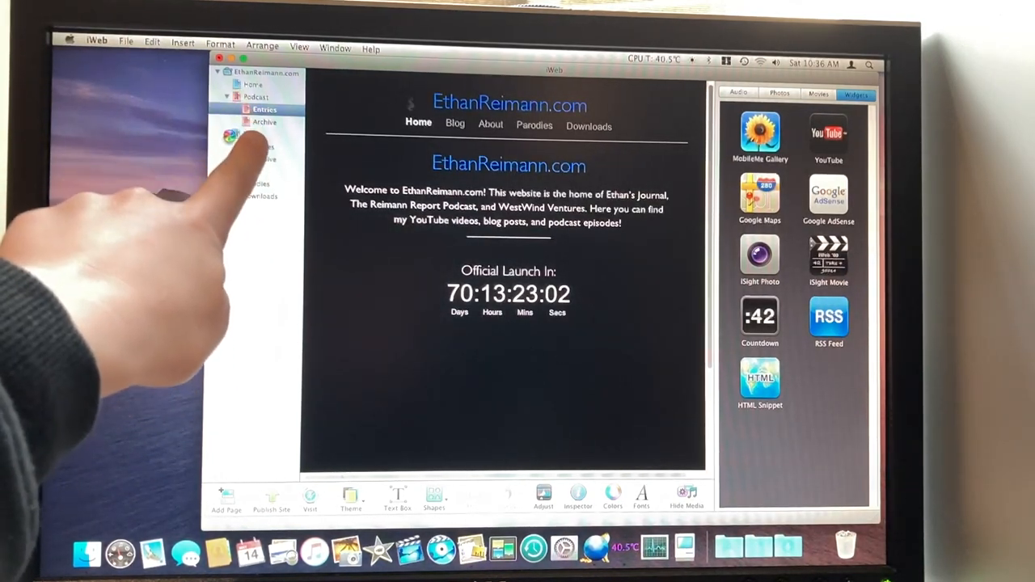
{"action": "left_click", "coordinate": [256, 97]}
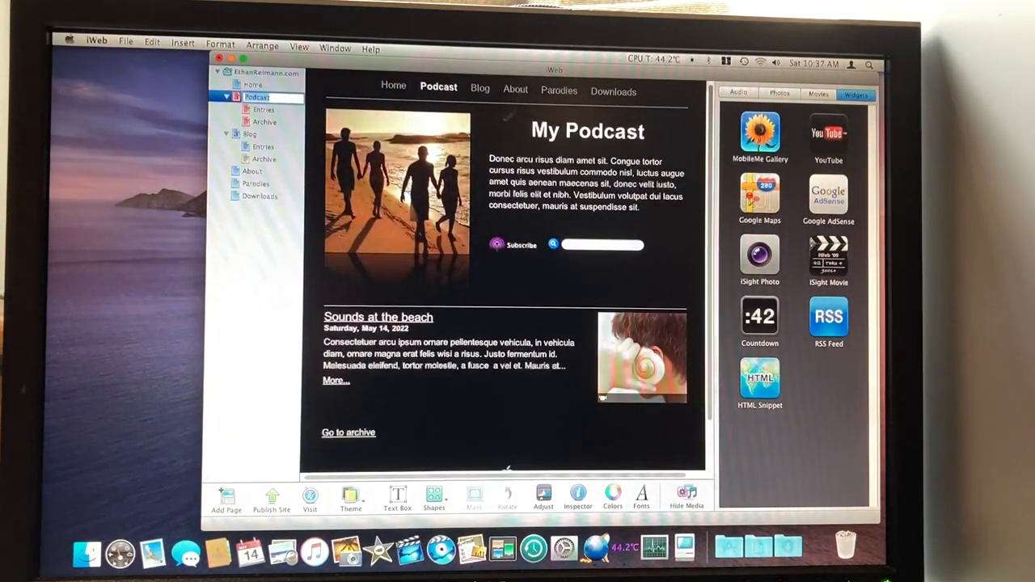
Write 'Welcome to the Reimann Report podcast' as the description and title the page 'Reimann Report'.
{"action": "left_click", "coordinate": [588, 130]}
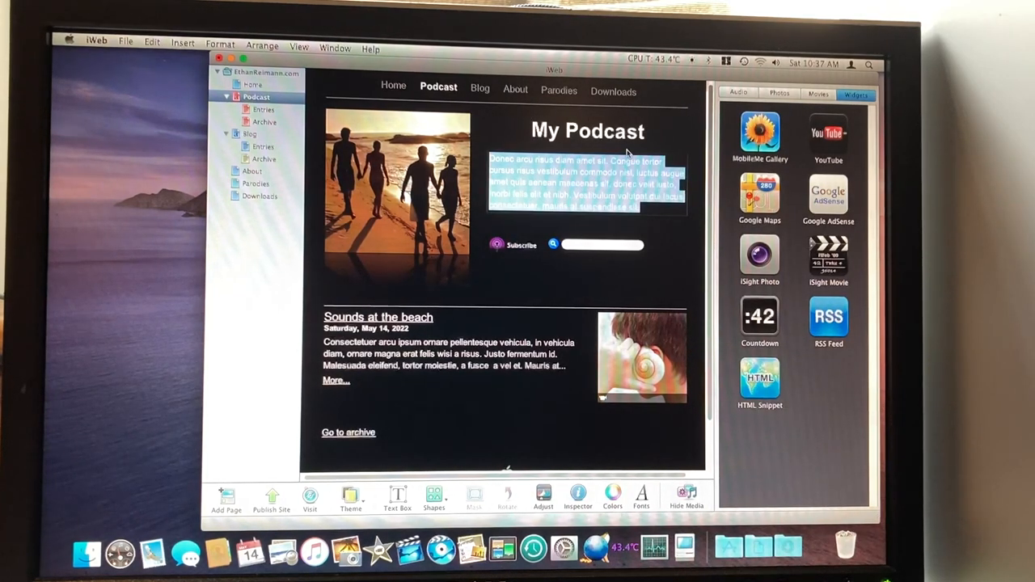
{"action": "type", "text": "Welcome to"}
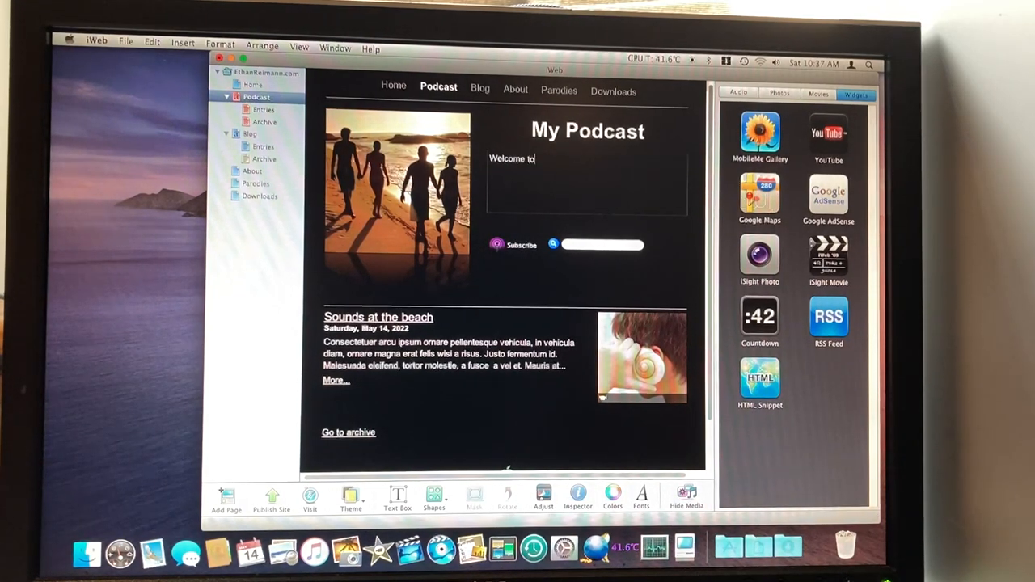
{"action": "type", "text": "the Reimann Report podcast."}
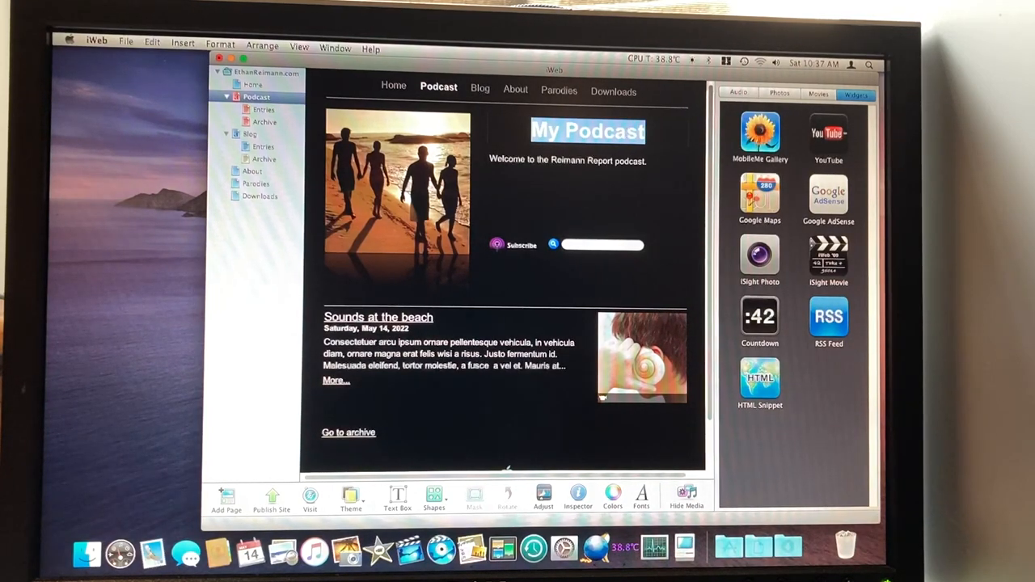
{"action": "type", "text": "Reimann Report"}
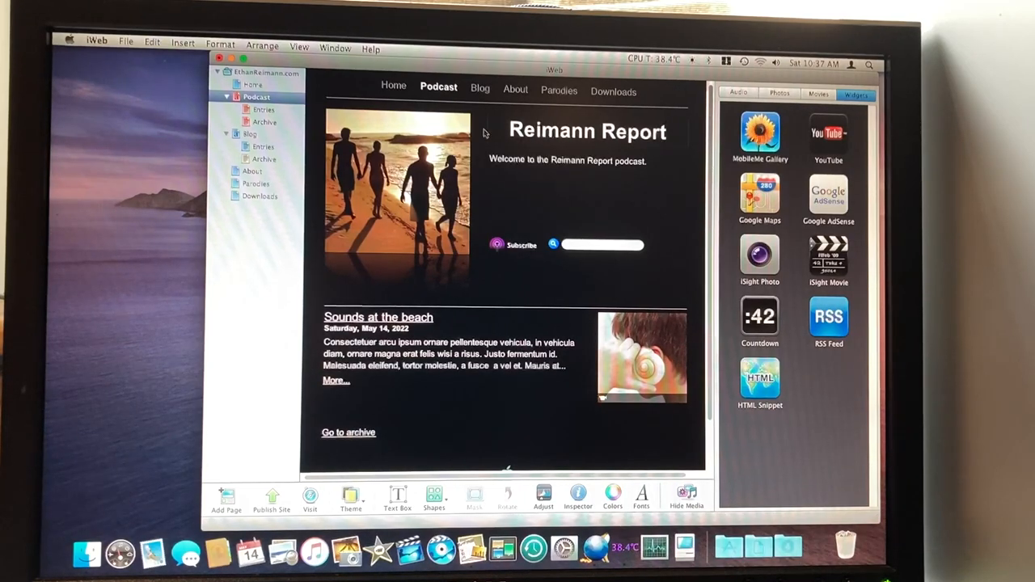
{"action": "left_click", "coordinate": [88, 554]}
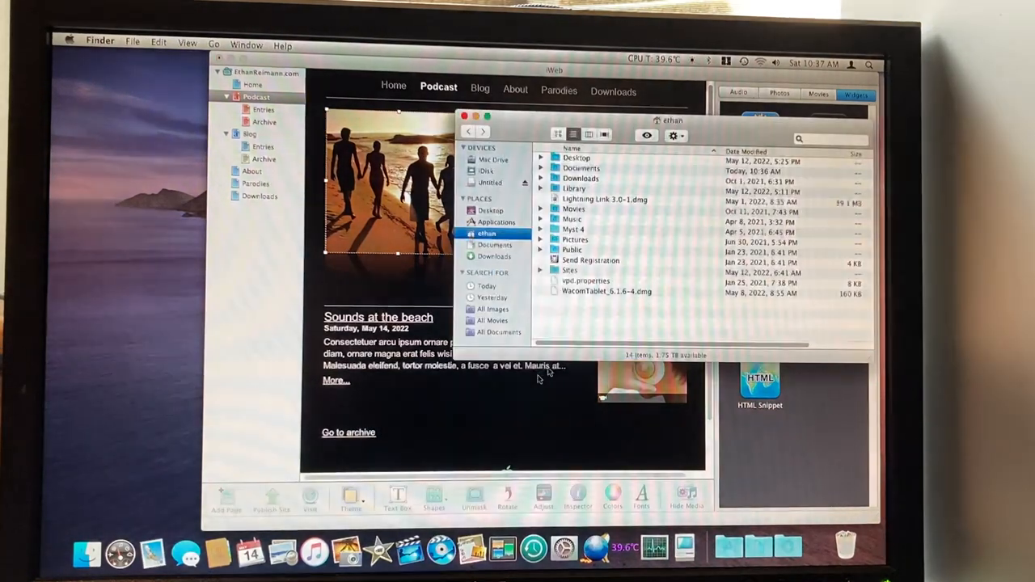
Drag apple_macintosh_1984.png from the Untitled drive onto the beach photo placeholder.
{"action": "left_click", "coordinate": [490, 181]}
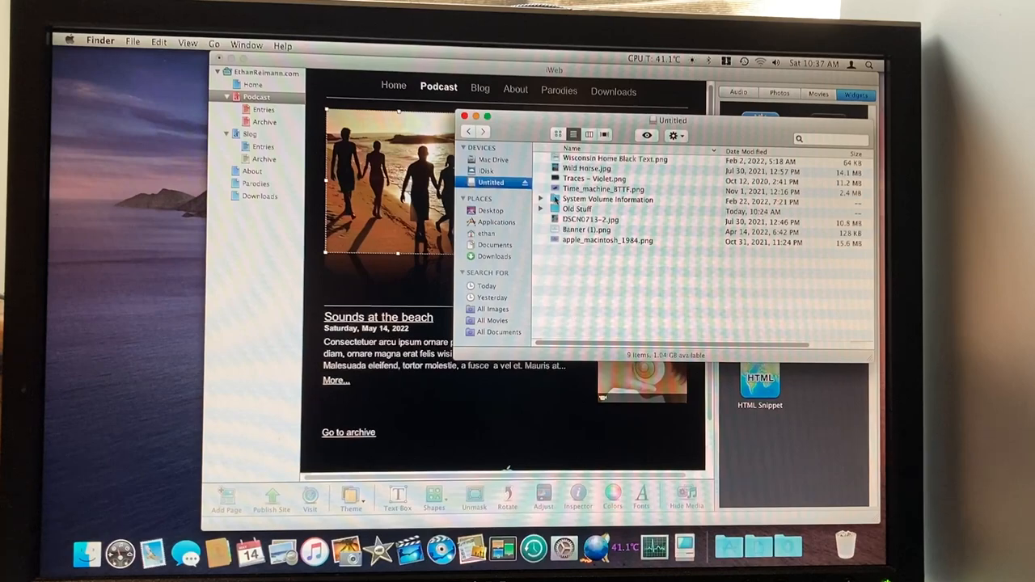
{"action": "left_click", "coordinate": [585, 168]}
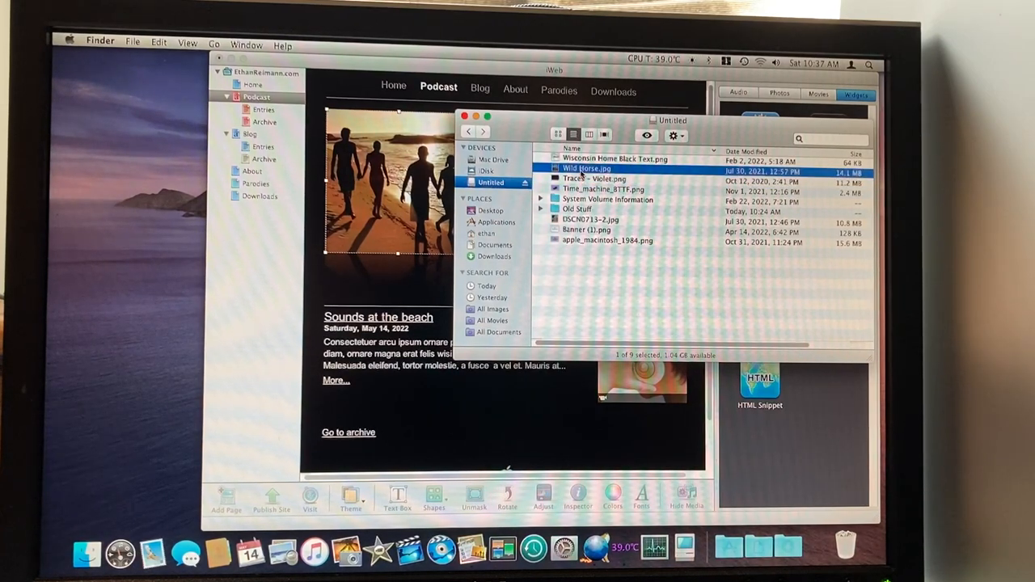
{"action": "left_click", "coordinate": [616, 158]}
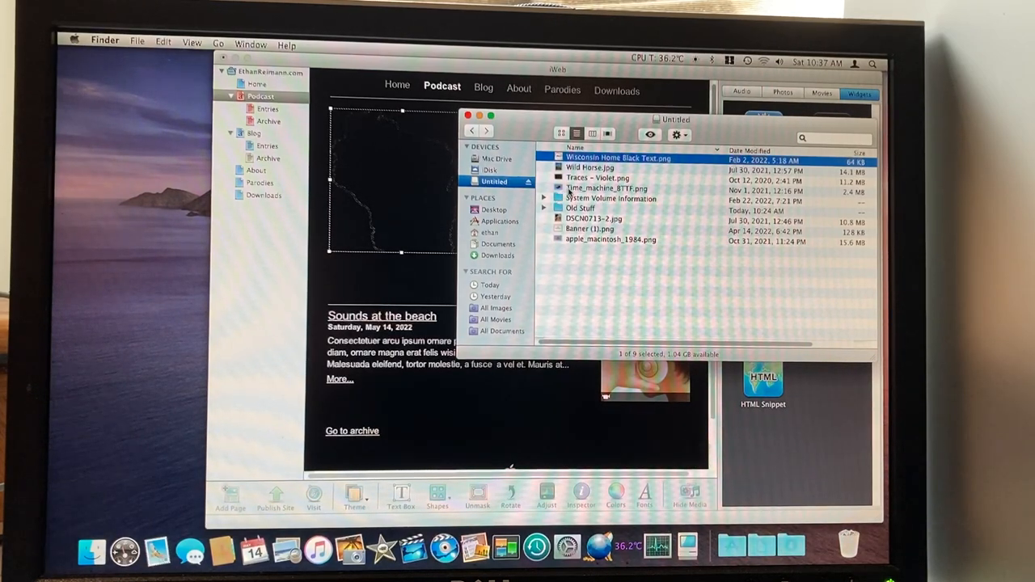
{"action": "left_click", "coordinate": [608, 240]}
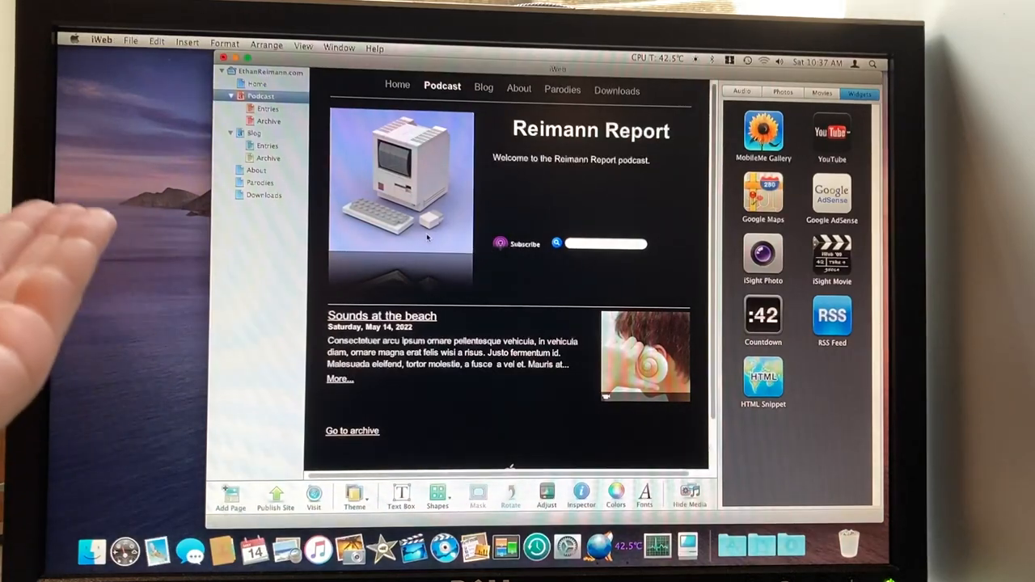
Give the Macintosh image a drop shadow via the Inspector's Graphic settings.
{"action": "left_click", "coordinate": [401, 194]}
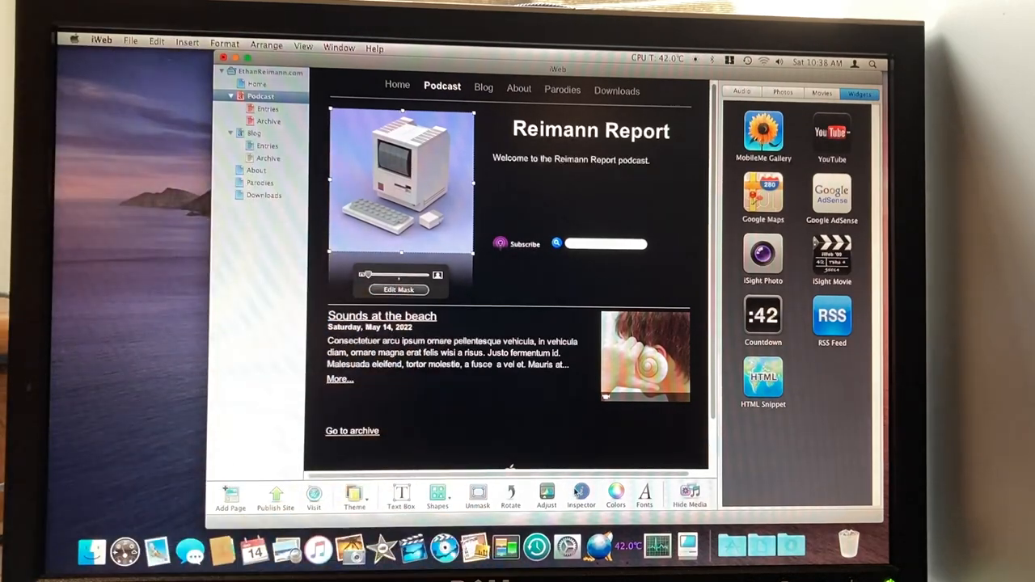
{"action": "left_click", "coordinate": [580, 495]}
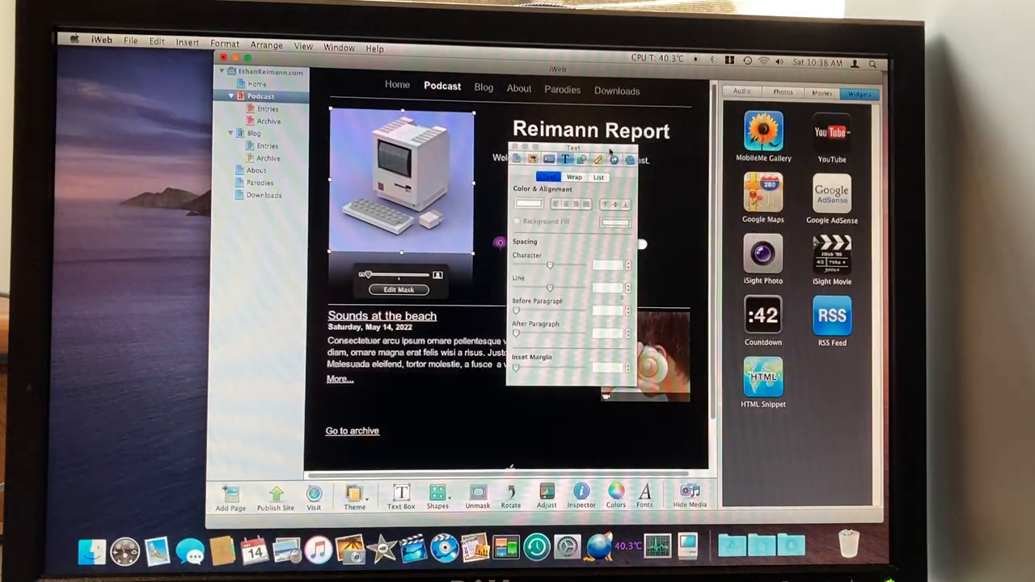
{"action": "left_click", "coordinate": [580, 159]}
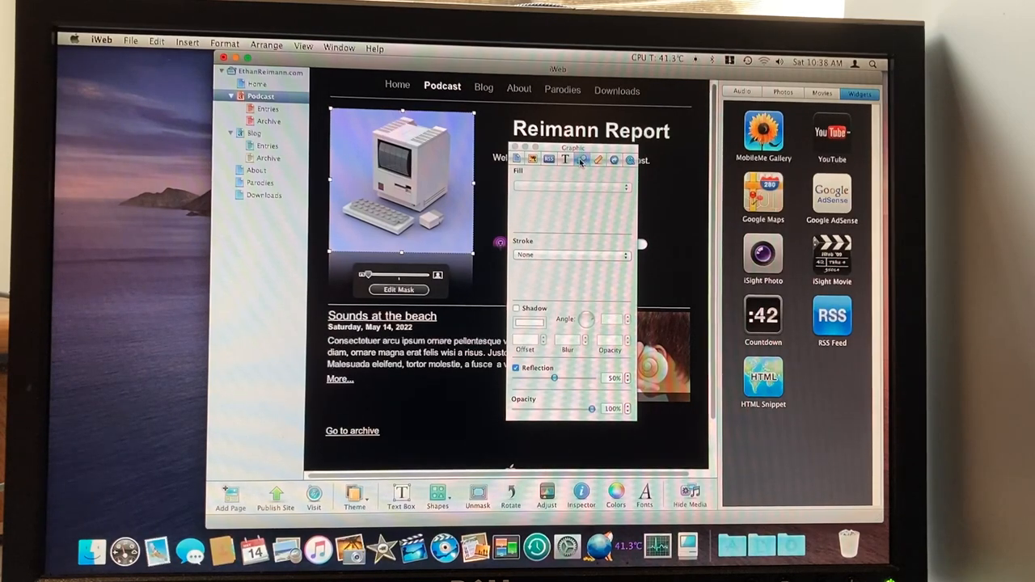
{"action": "mouse_move", "coordinate": [581, 160]}
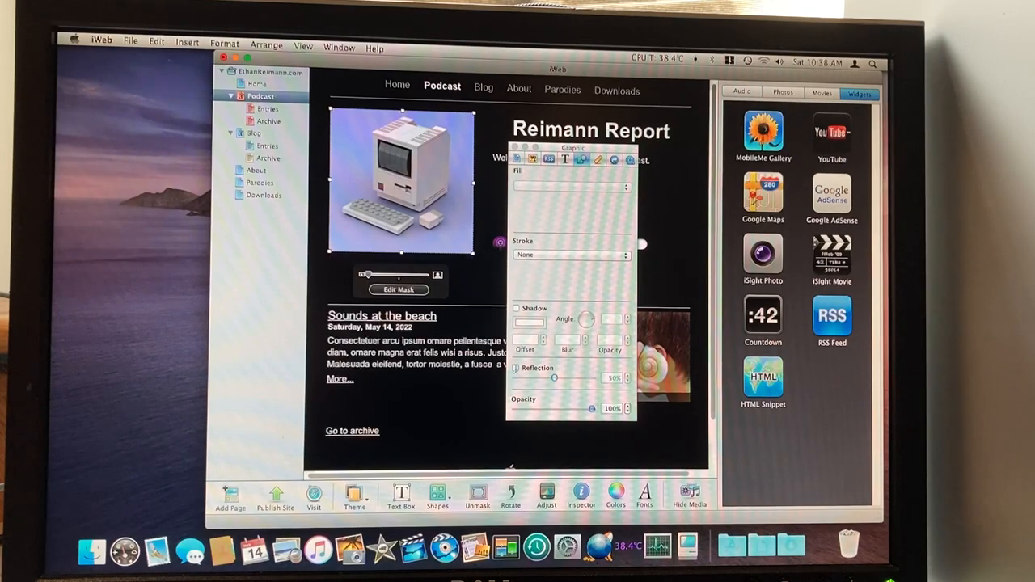
{"action": "left_click", "coordinate": [516, 307]}
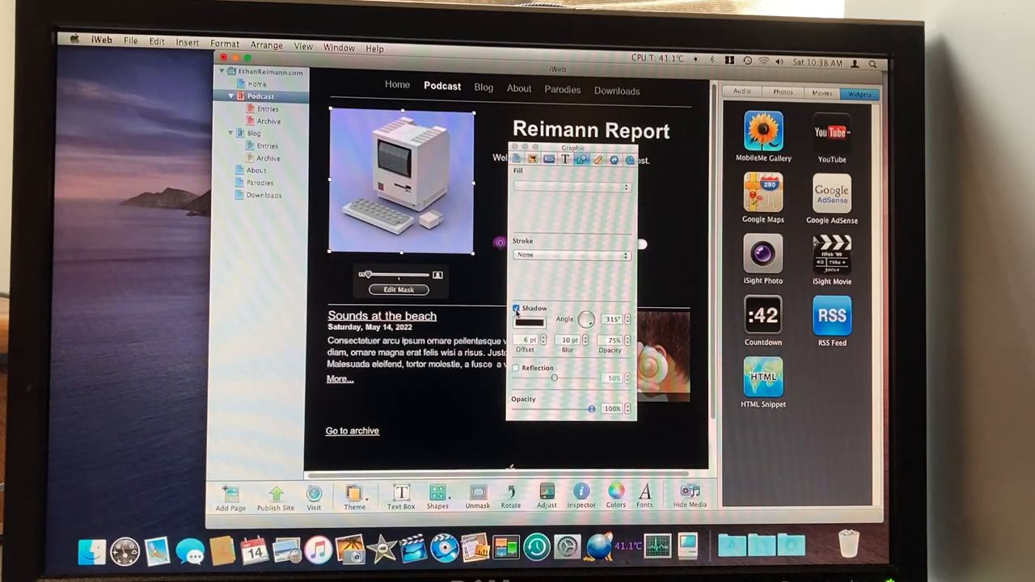
Check the shadow colour choices and go to the podcast's Sounds at the beach entry.
{"action": "left_click", "coordinate": [615, 493]}
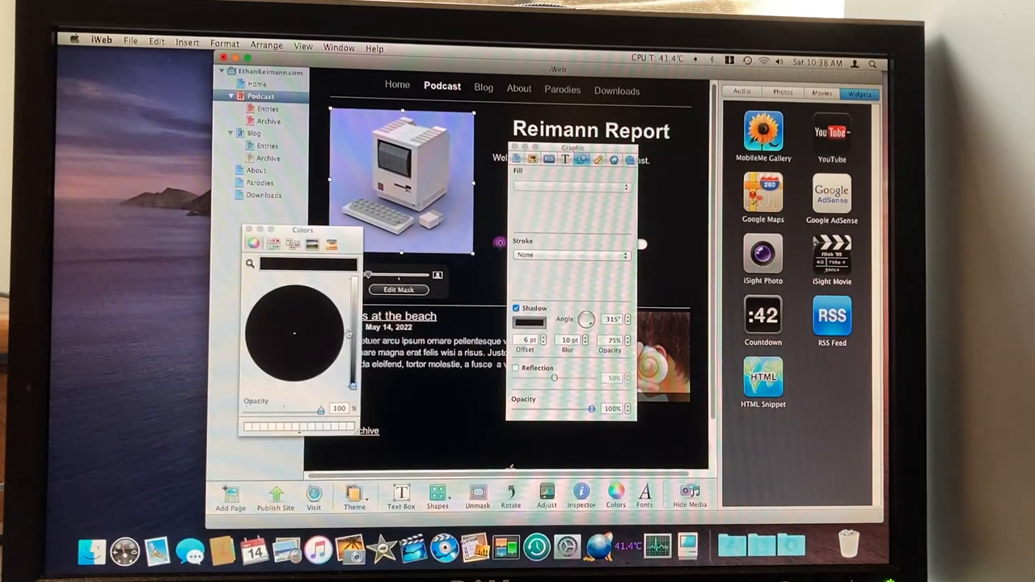
{"action": "left_click", "coordinate": [252, 243]}
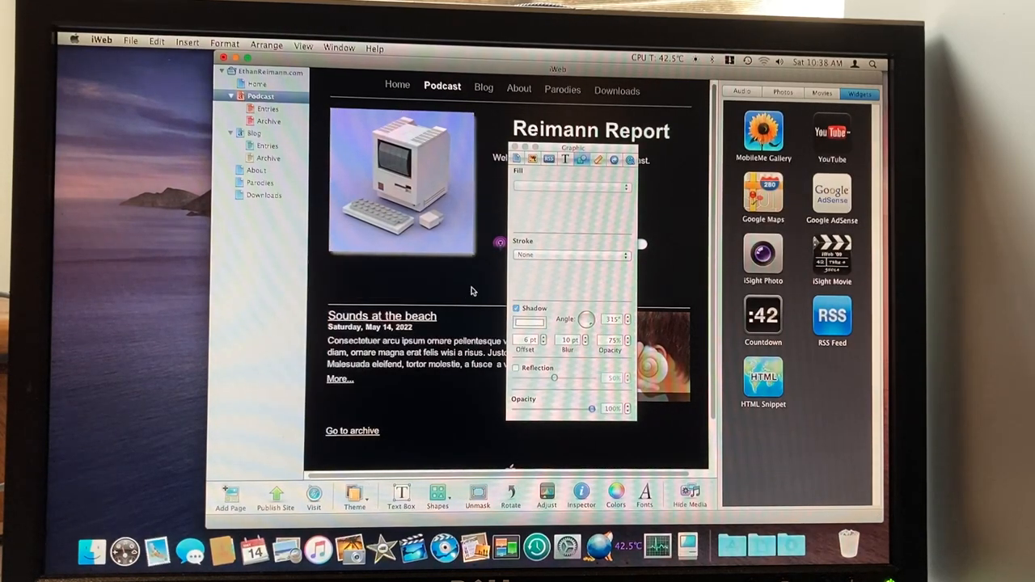
{"action": "left_click", "coordinate": [401, 181]}
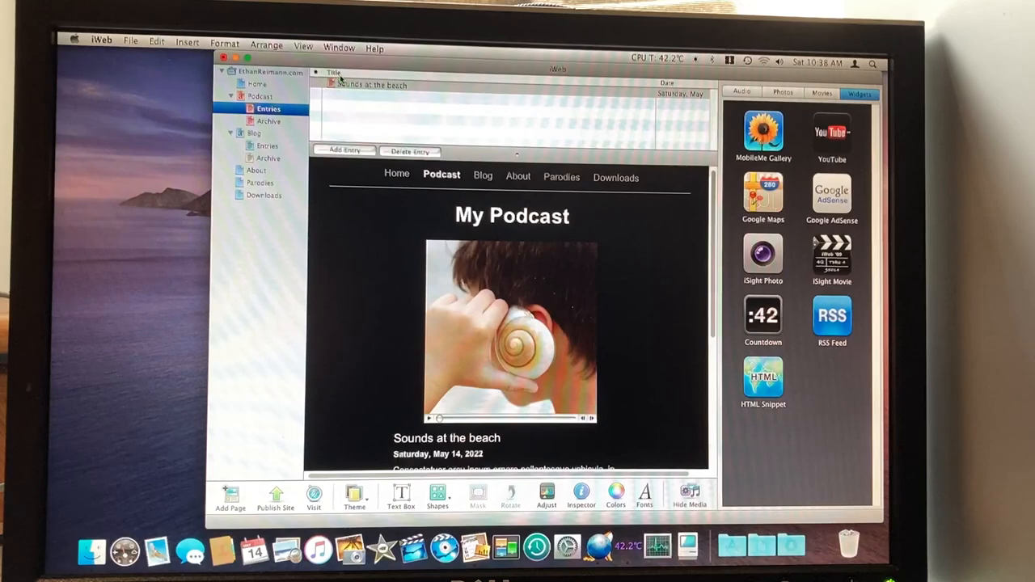
Delete the placeholder Sounds at the beach entry and return to the Home page.
{"action": "left_click", "coordinate": [372, 84]}
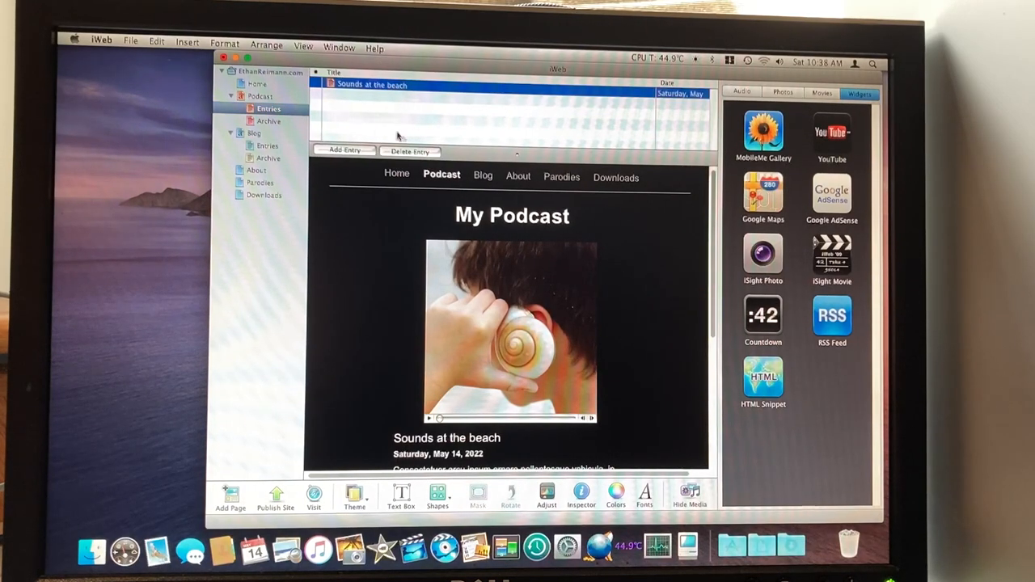
{"action": "left_click", "coordinate": [343, 149]}
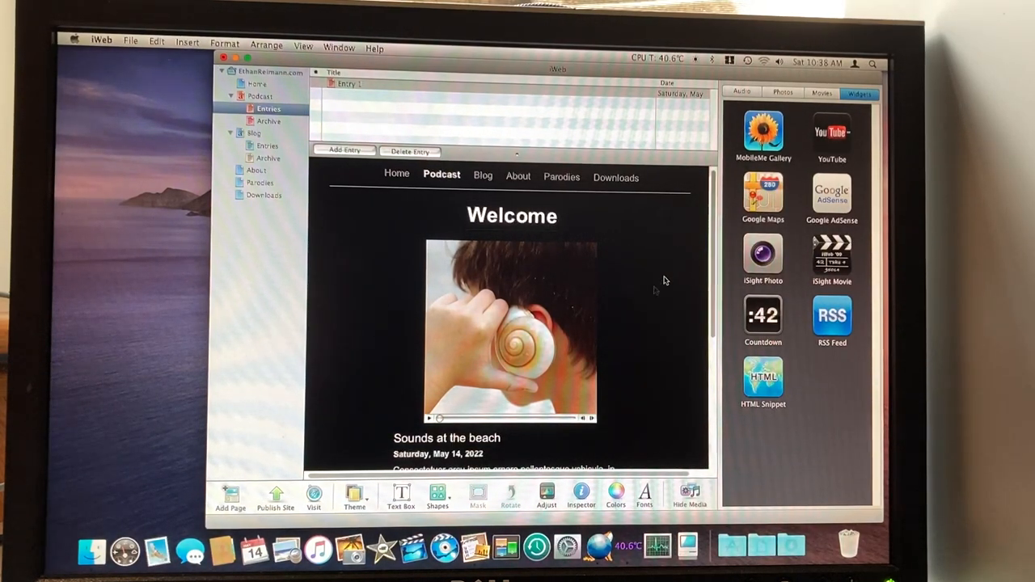
{"action": "left_click", "coordinate": [511, 327]}
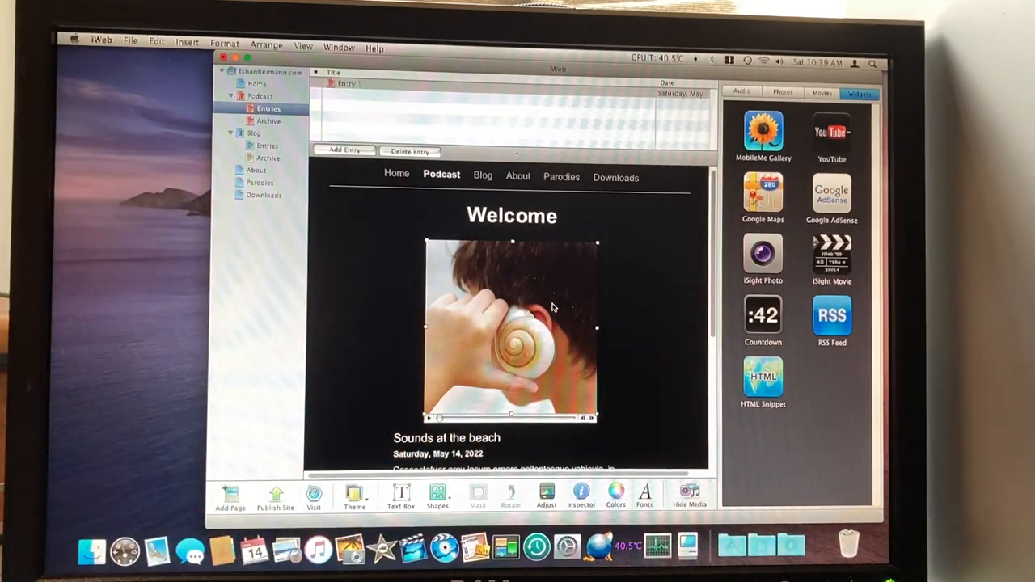
{"action": "scroll", "scroll_direction": "down", "scroll_amount": 3}
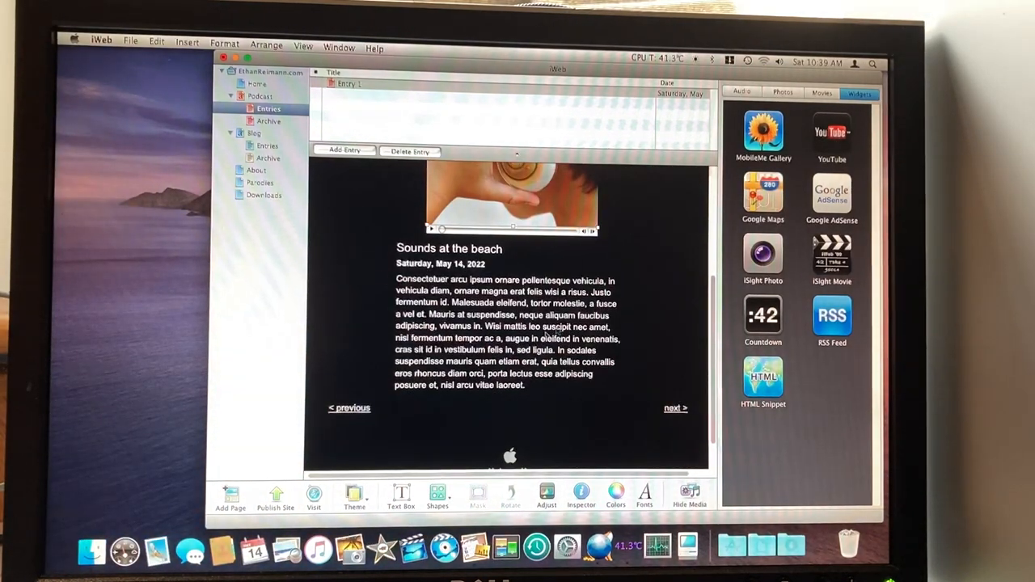
{"action": "left_click", "coordinate": [411, 152]}
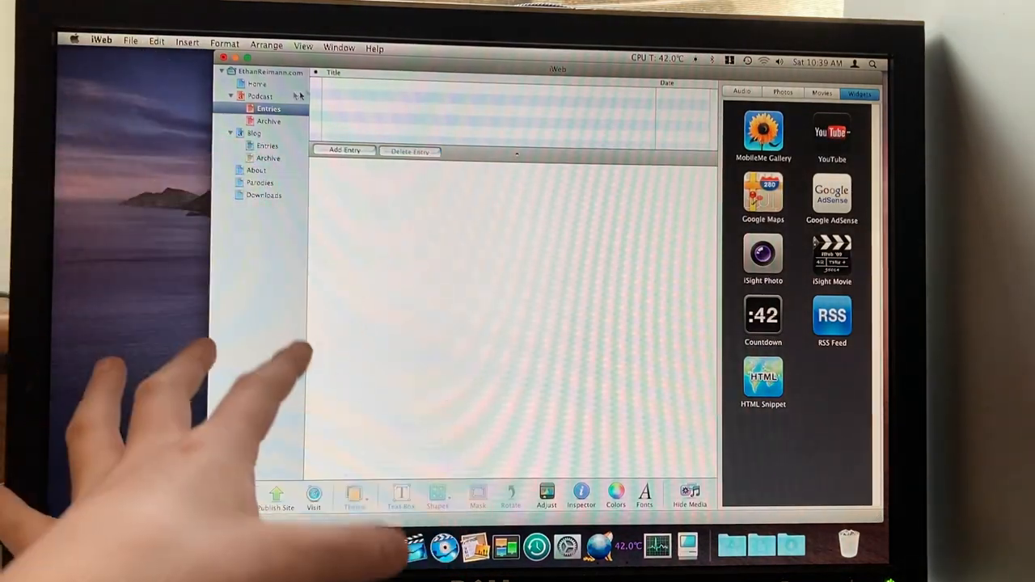
{"action": "left_click", "coordinate": [256, 84]}
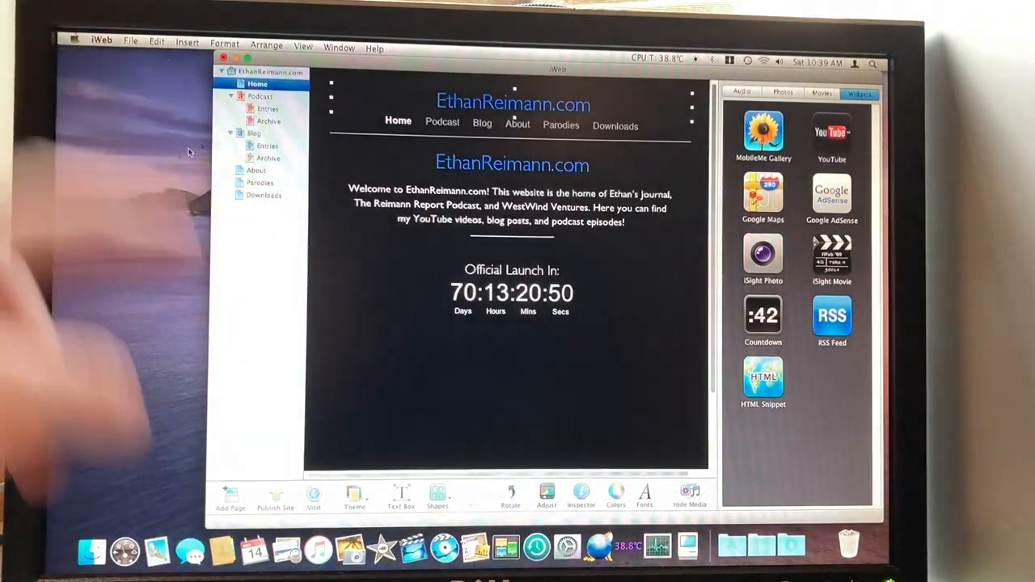